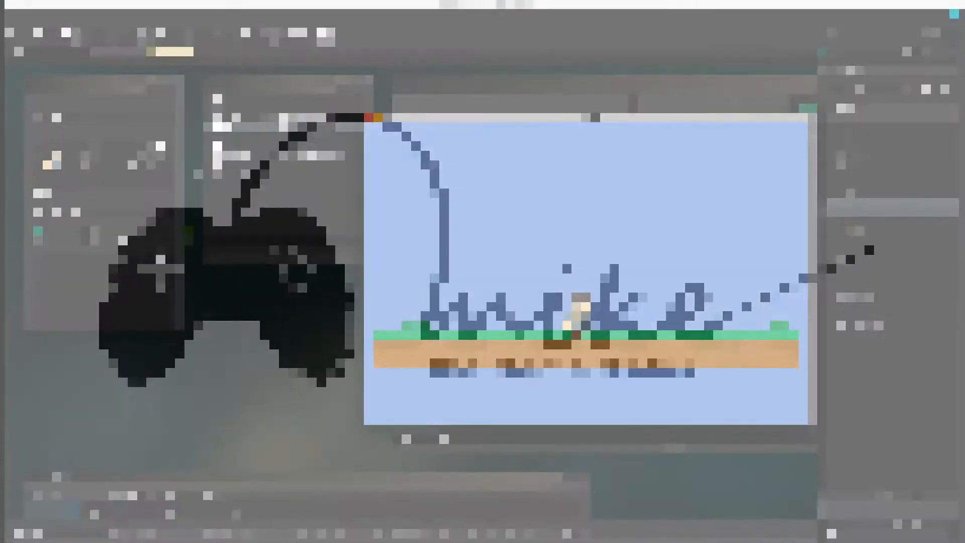
Launch the game to preview the player, then close the running game window
{"action": "left_click", "coordinate": [143, 35]}
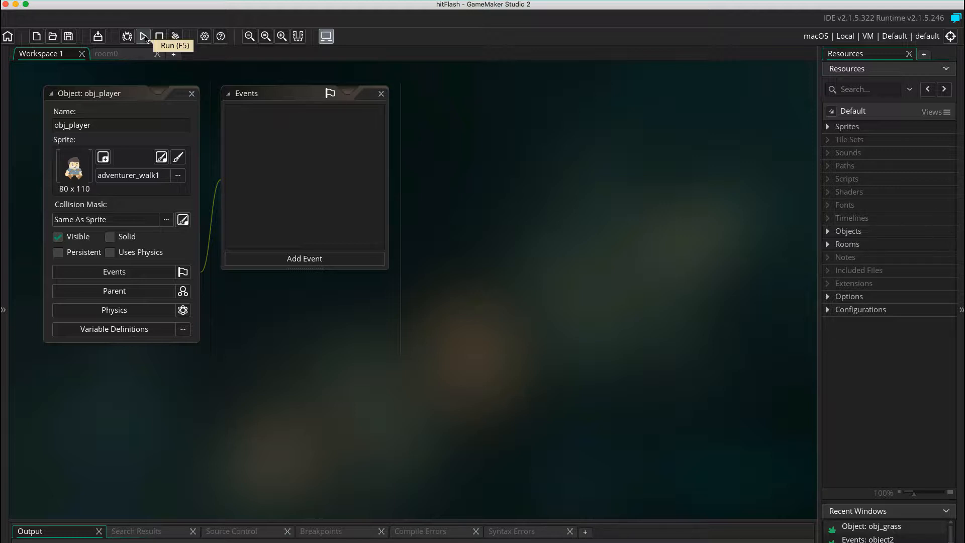
{"action": "left_click", "coordinate": [142, 36]}
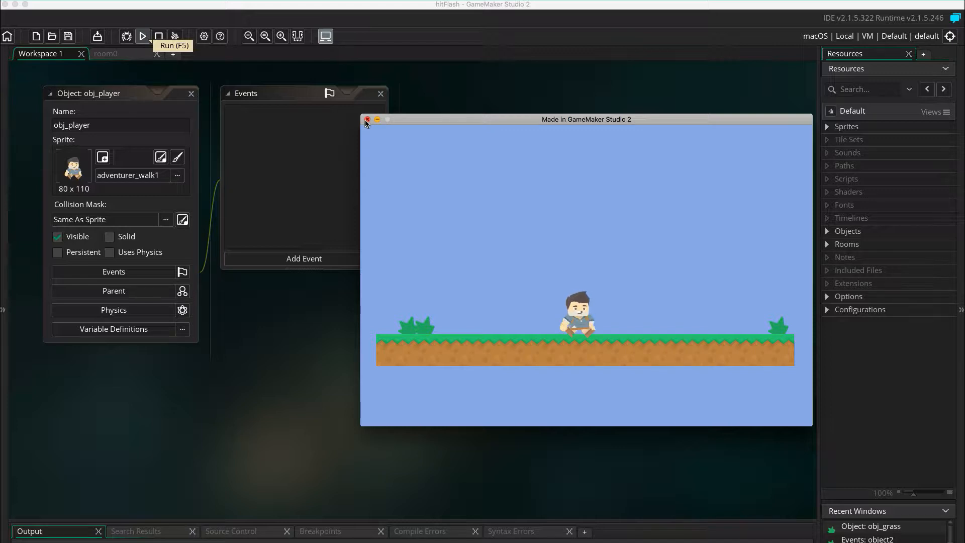
{"action": "left_click", "coordinate": [367, 119]}
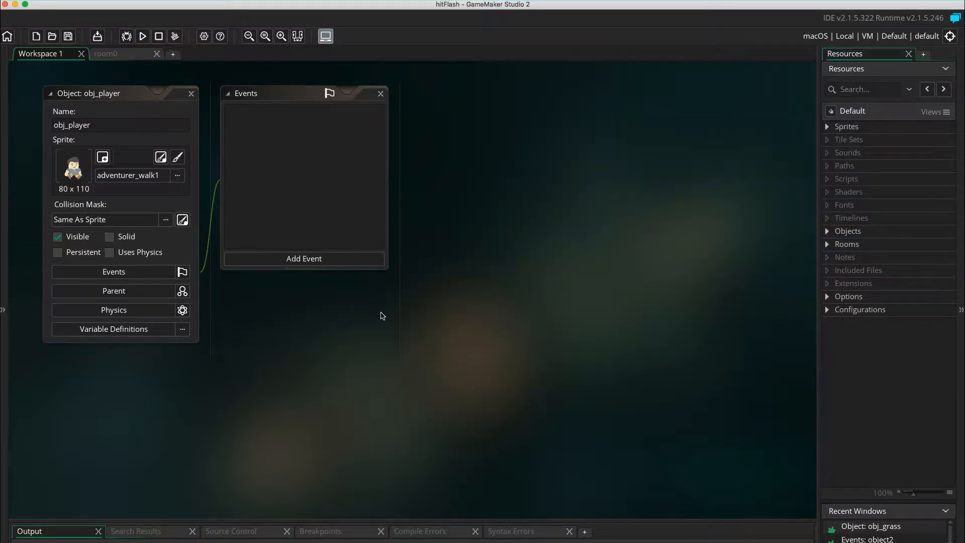
{"action": "mouse_move", "coordinate": [839, 167]}
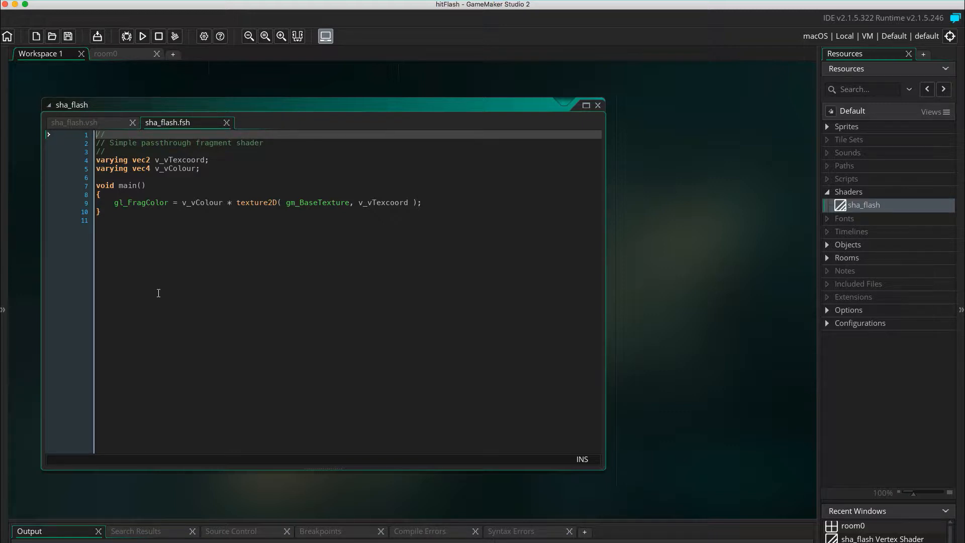
Store the sampled texture colour in vec4 base_color and output base_color
{"action": "type", "text": "ve"}
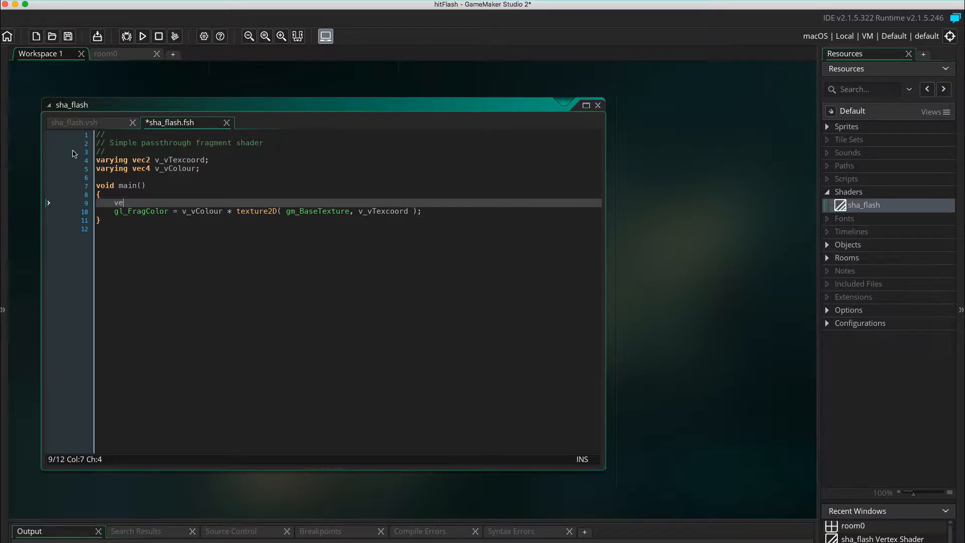
{"action": "type", "text": "c4"}
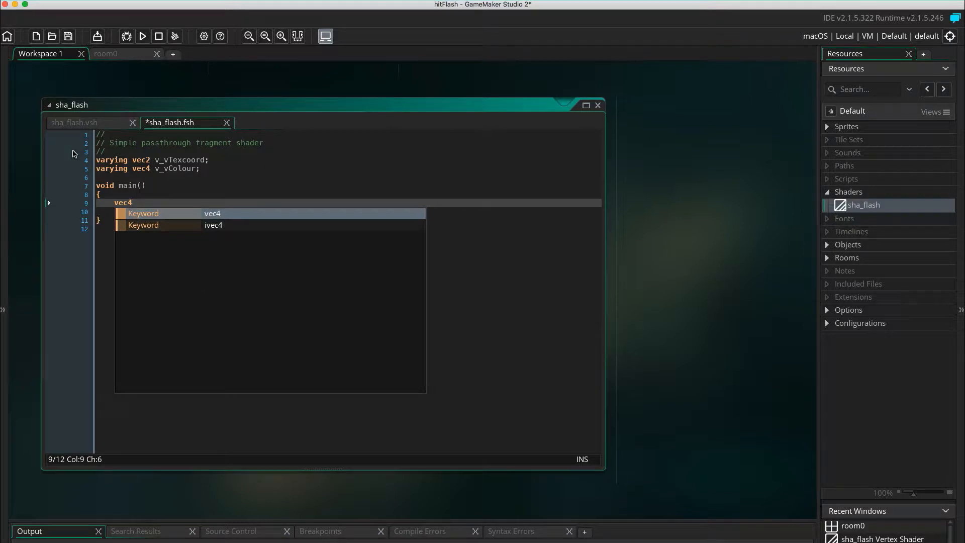
{"action": "type", "text": "baseco"}
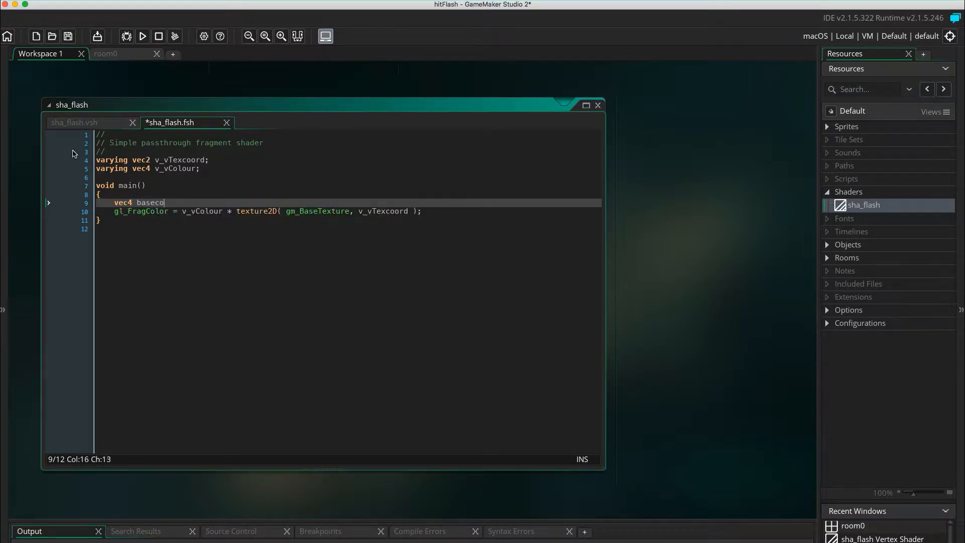
{"action": "type", "text": "_color"}
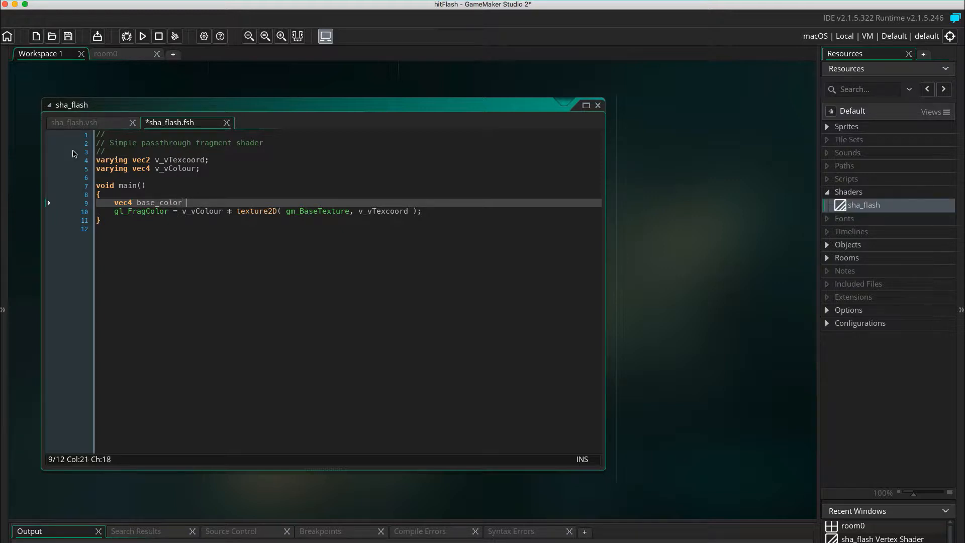
{"action": "type", "text": "="}
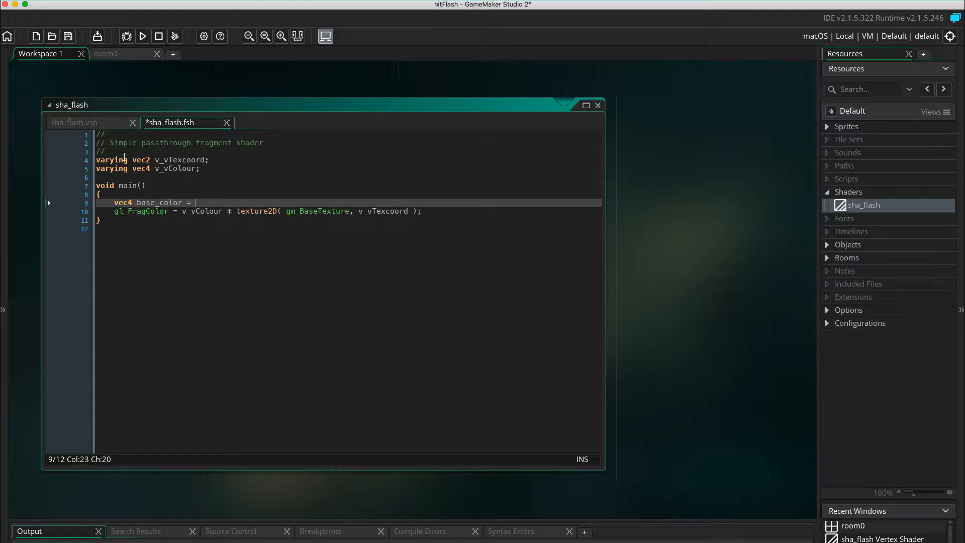
{"action": "double_click", "coordinate": [200, 211]}
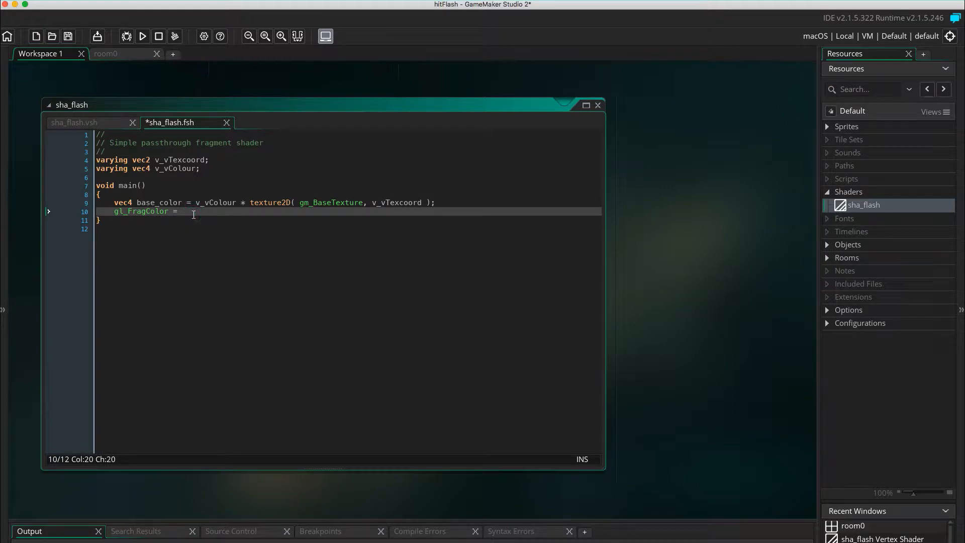
{"action": "type", "text": "base"}
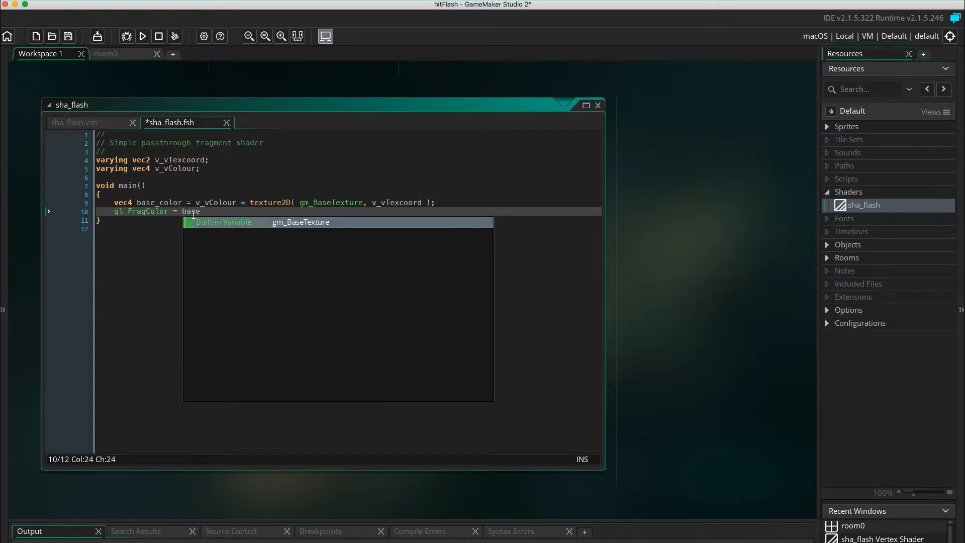
{"action": "type", "text": "_color;"}
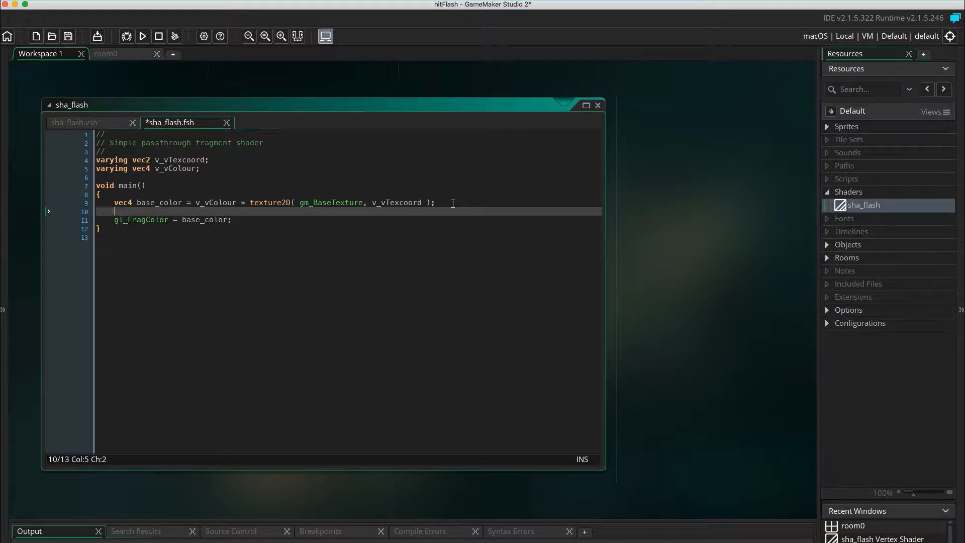
Set base_color.rgb to vec3(1.0) so the sprite renders white
{"action": "type", "text": "ba"}
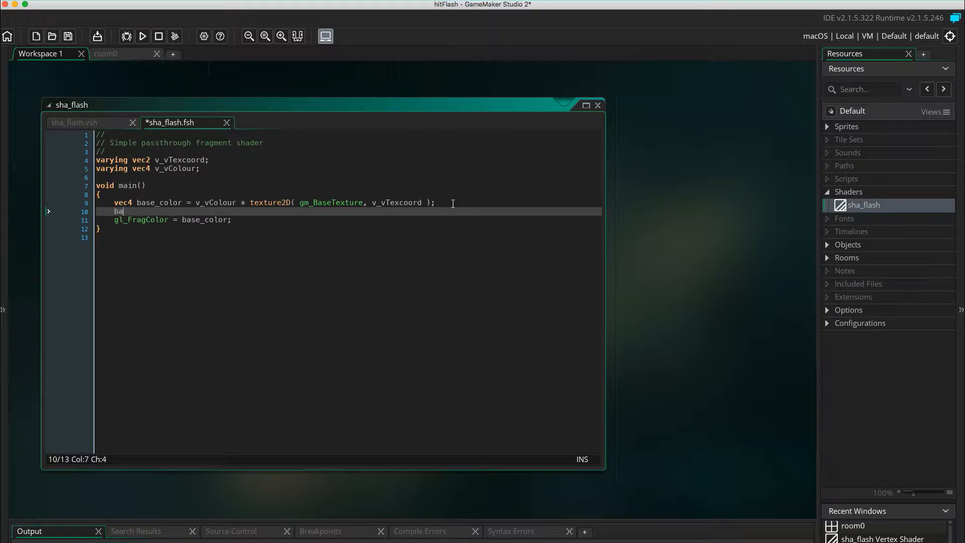
{"action": "type", "text": "se_"}
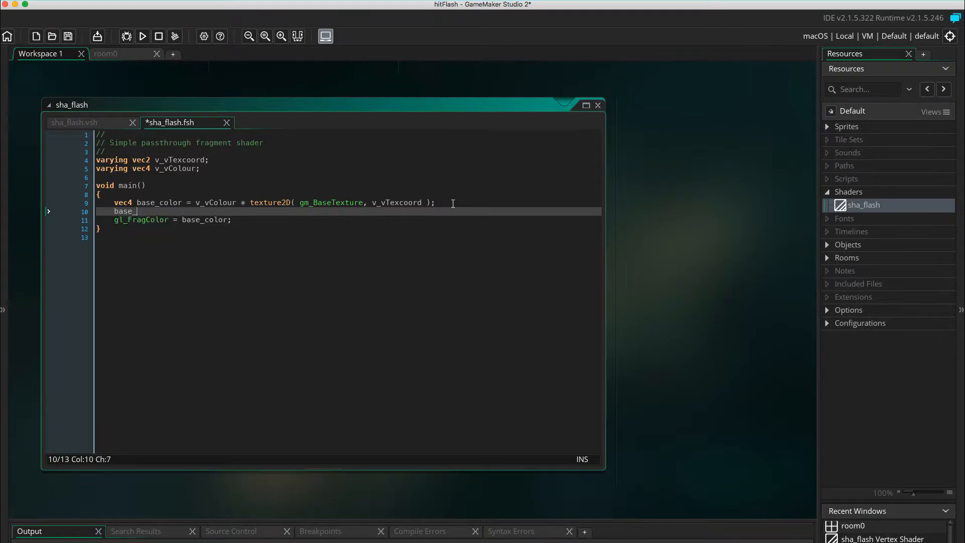
{"action": "type", "text": "color"}
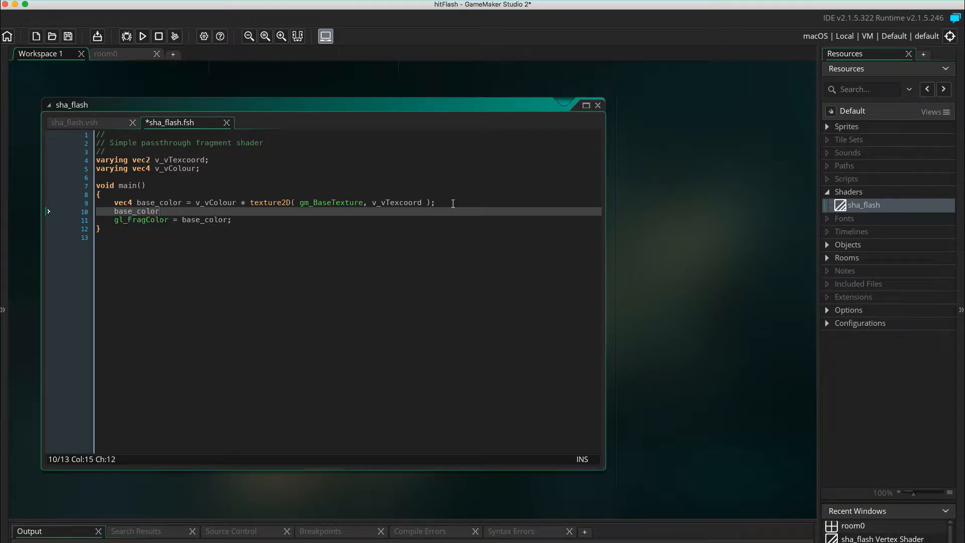
{"action": "type", "text": ".rgb ="}
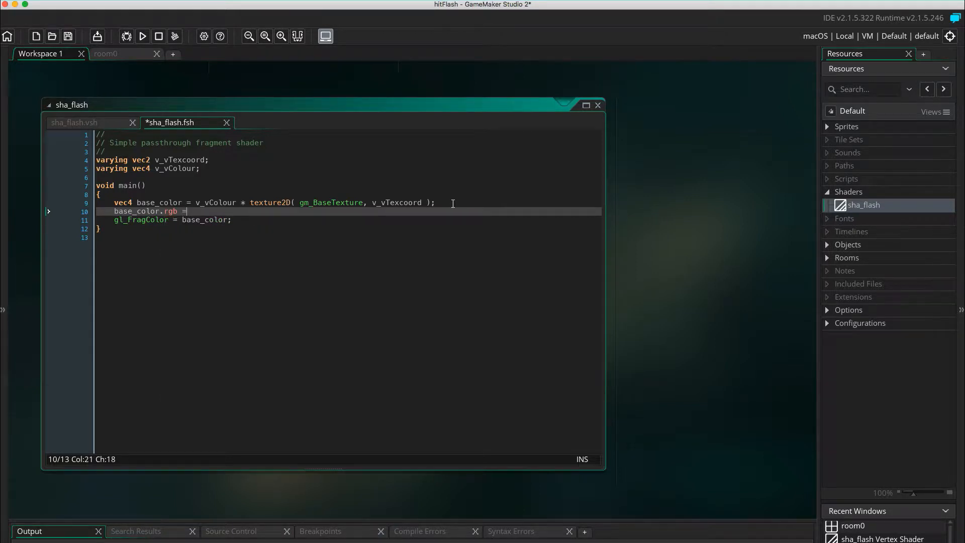
{"action": "type", "text": "vec"}
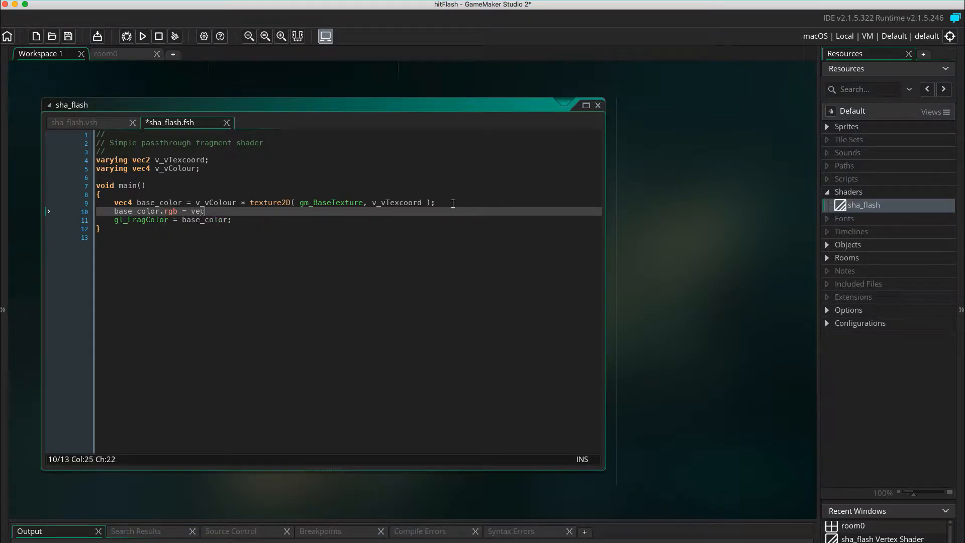
{"action": "type", "text": "3(1."}
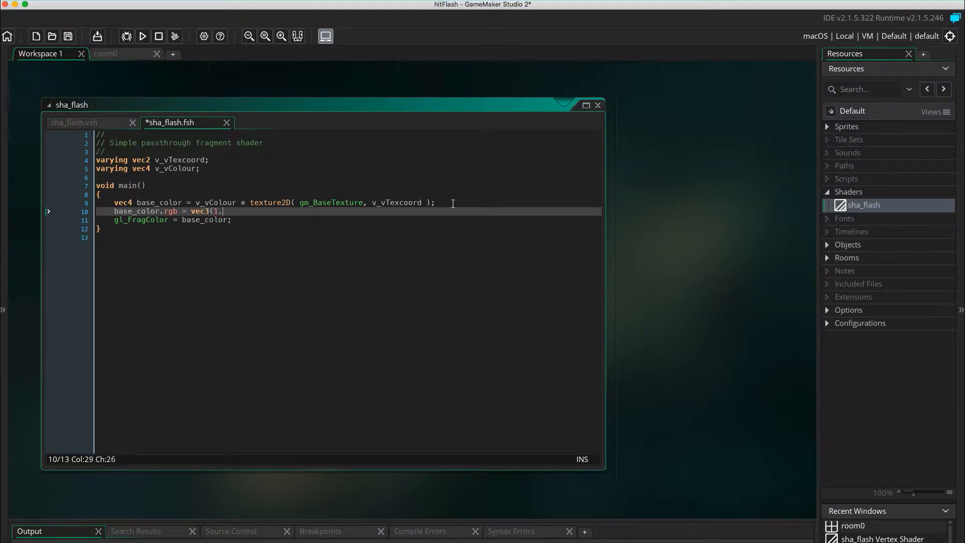
{"action": "type", "text": "0);"}
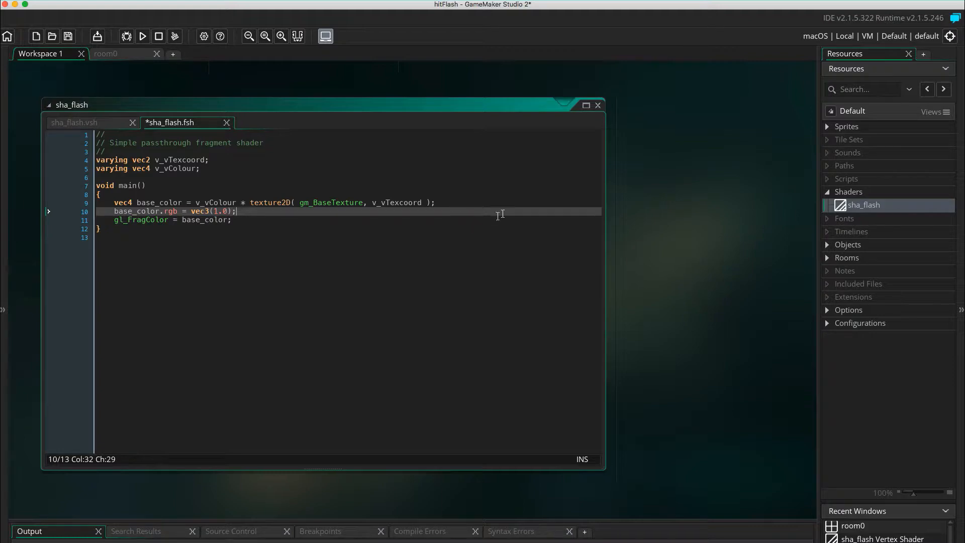
{"action": "mouse_move", "coordinate": [655, 179]}
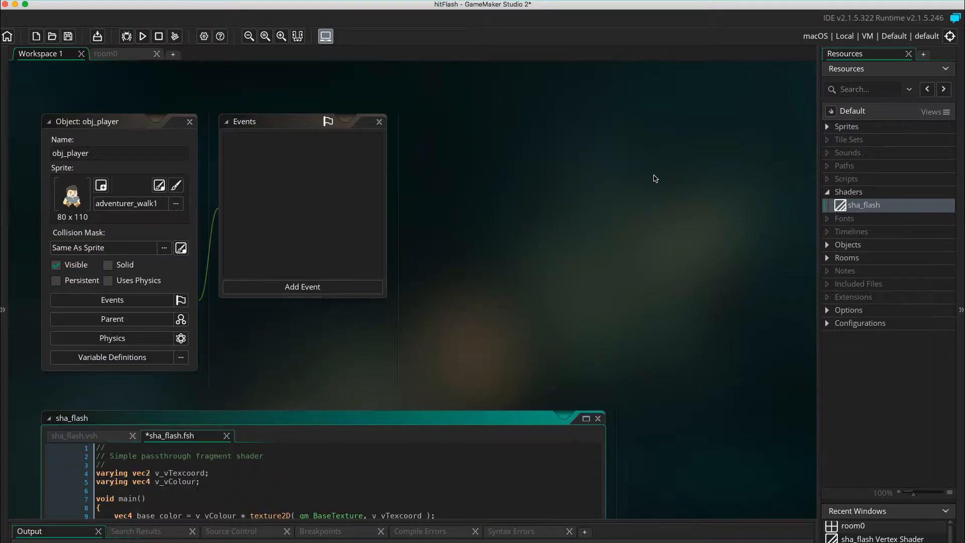
{"action": "mouse_move", "coordinate": [347, 296]}
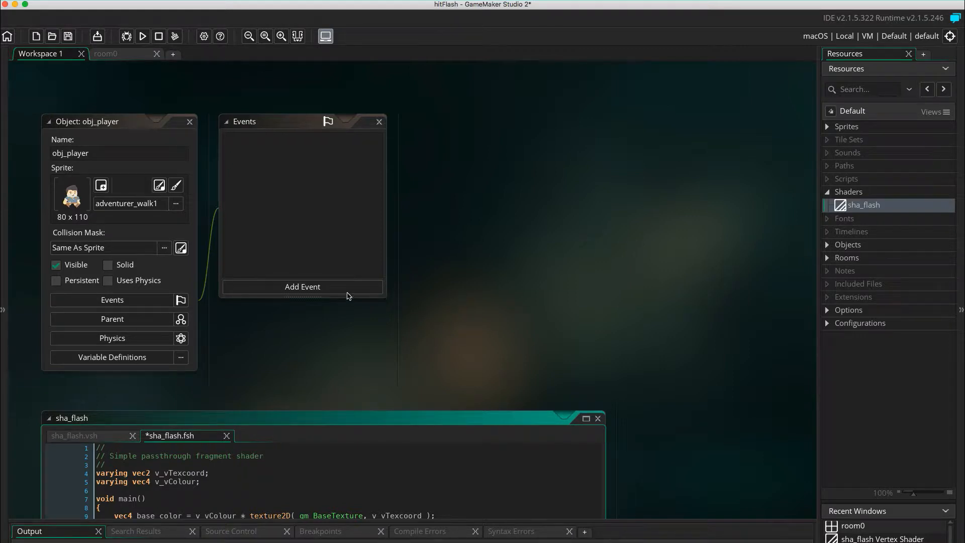
Add a Draw > Draw event to obj_player
{"action": "left_click", "coordinate": [302, 286]}
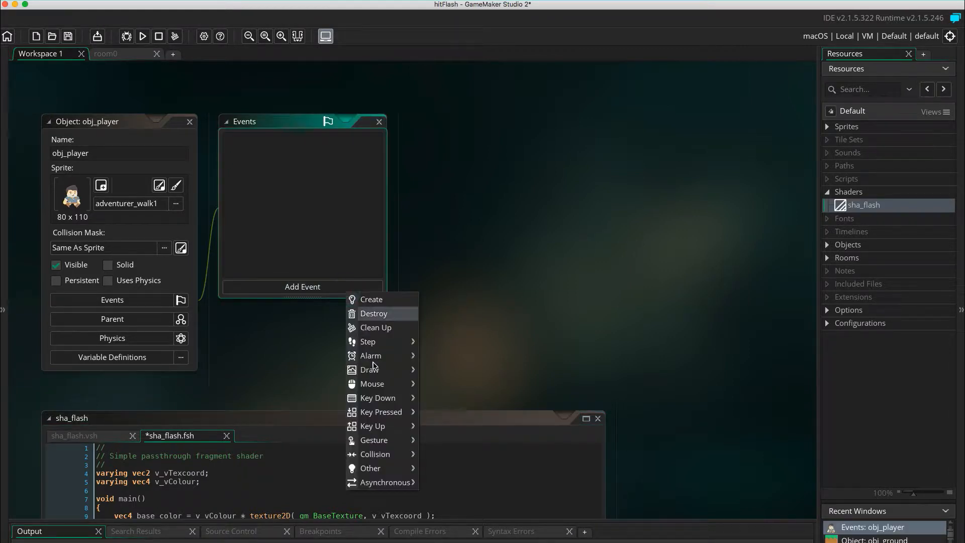
{"action": "mouse_move", "coordinate": [370, 369]}
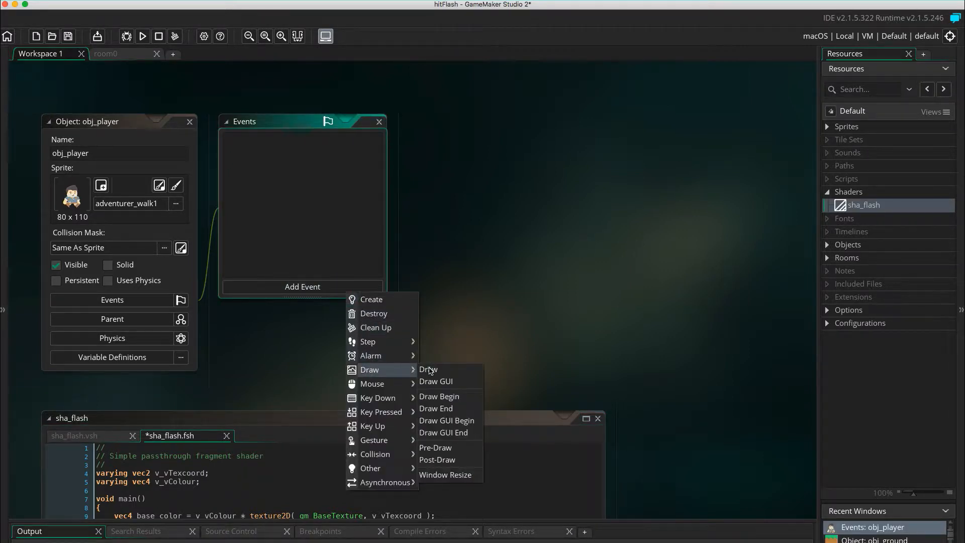
{"action": "left_click", "coordinate": [428, 369]}
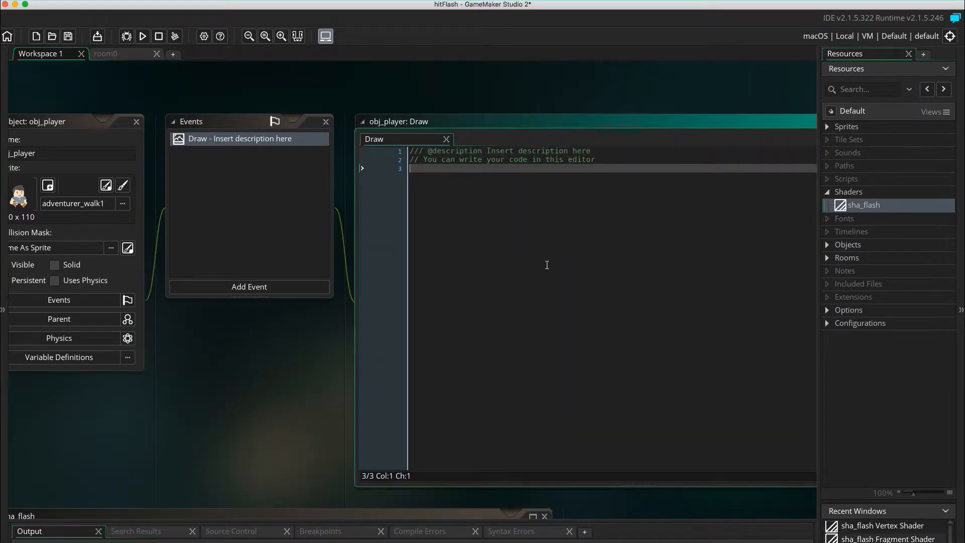
Write Draw code calling shader_set(sha_flash), draw_self() and shader_reset()
{"action": "key", "text": "Return"}
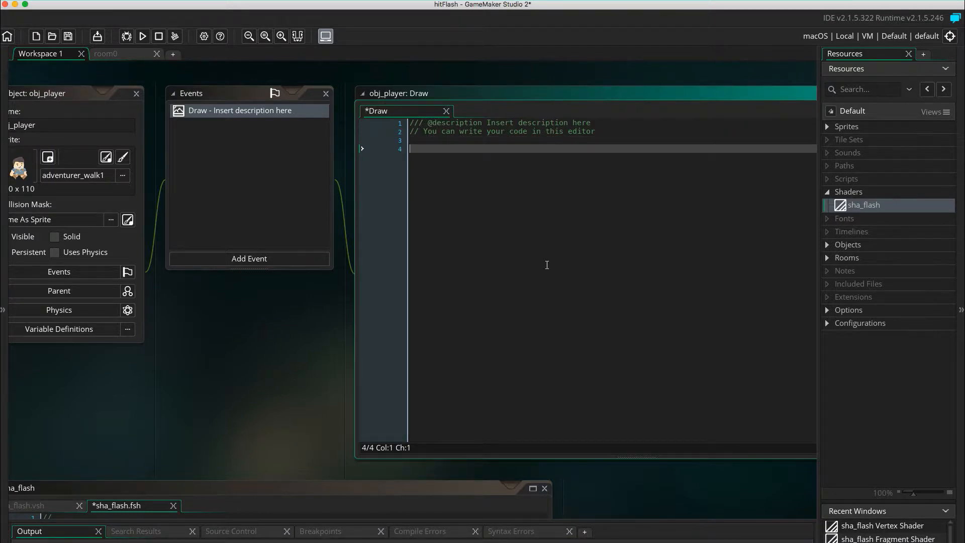
{"action": "type", "text": "shader_set"}
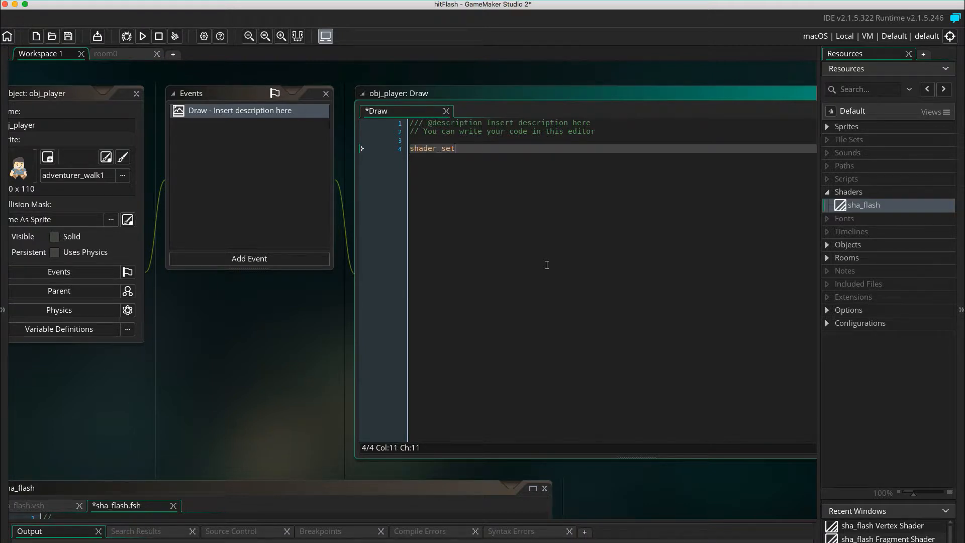
{"action": "type", "text": "(sha_flash);"}
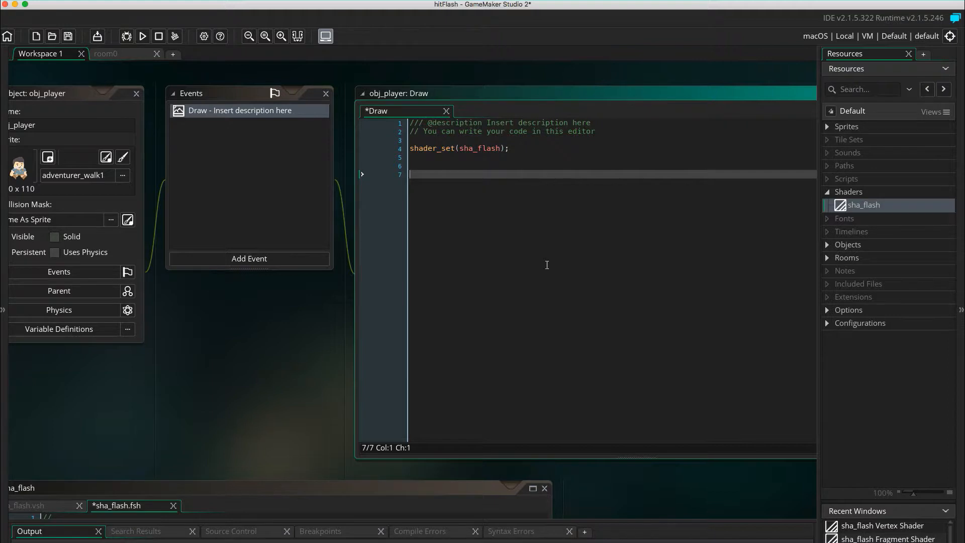
{"action": "type", "text": "shader"}
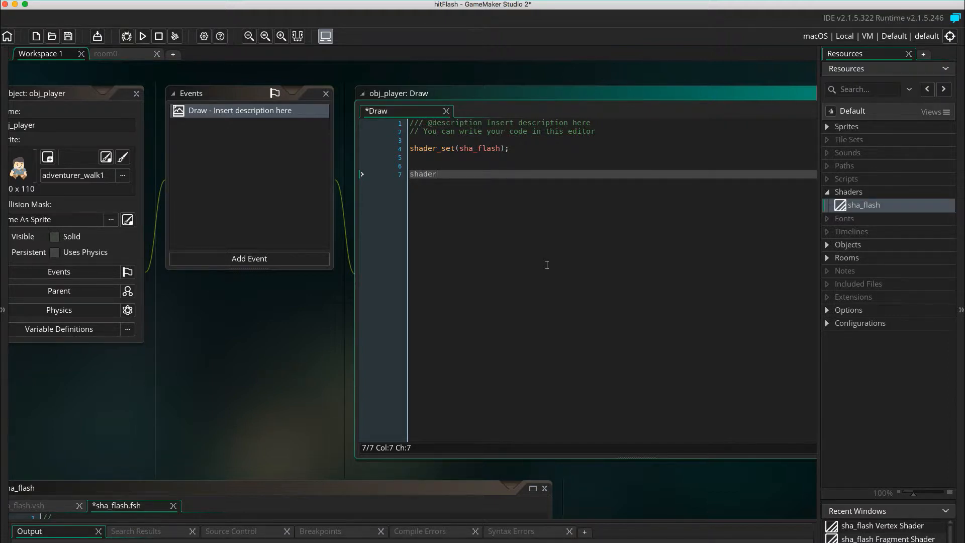
{"action": "type", "text": "_reset"}
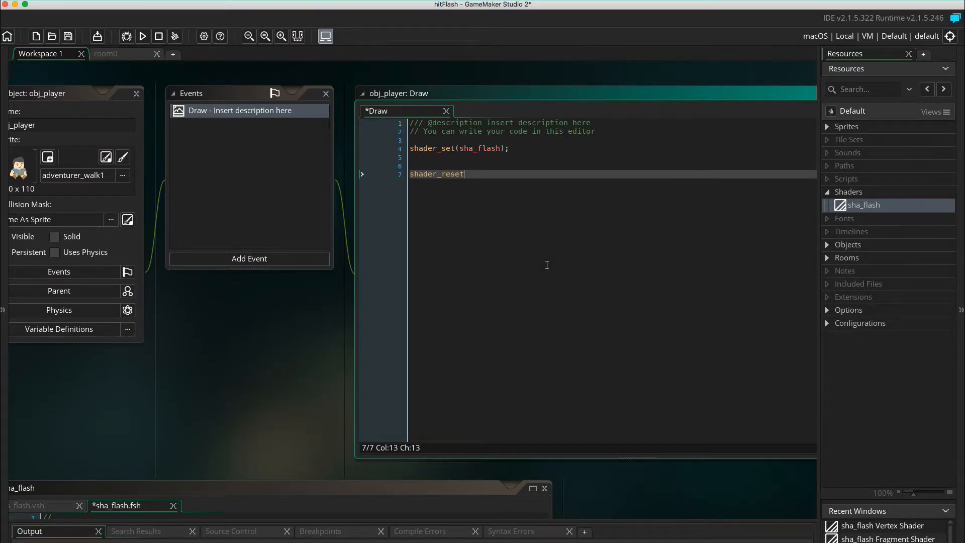
{"action": "type", "text": "();"}
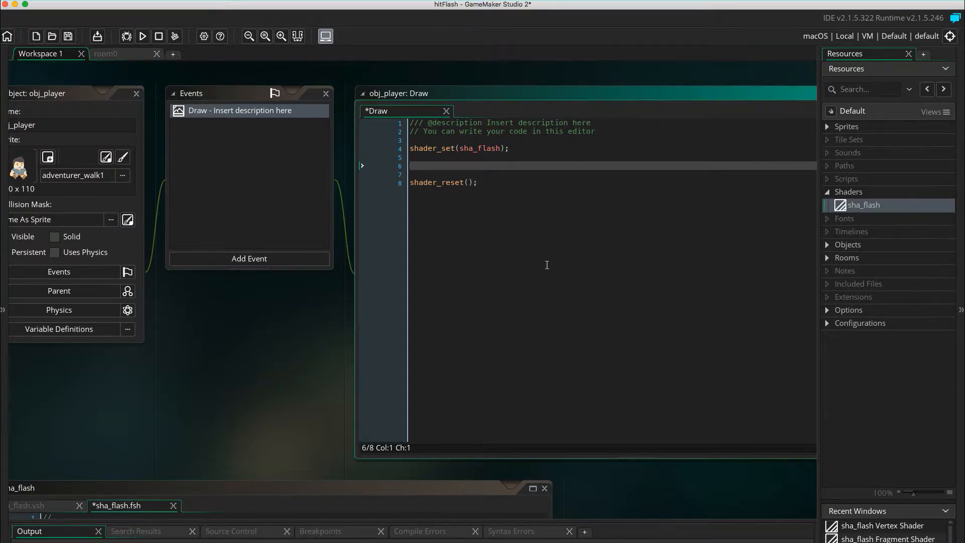
{"action": "type", "text": "draw_self();"}
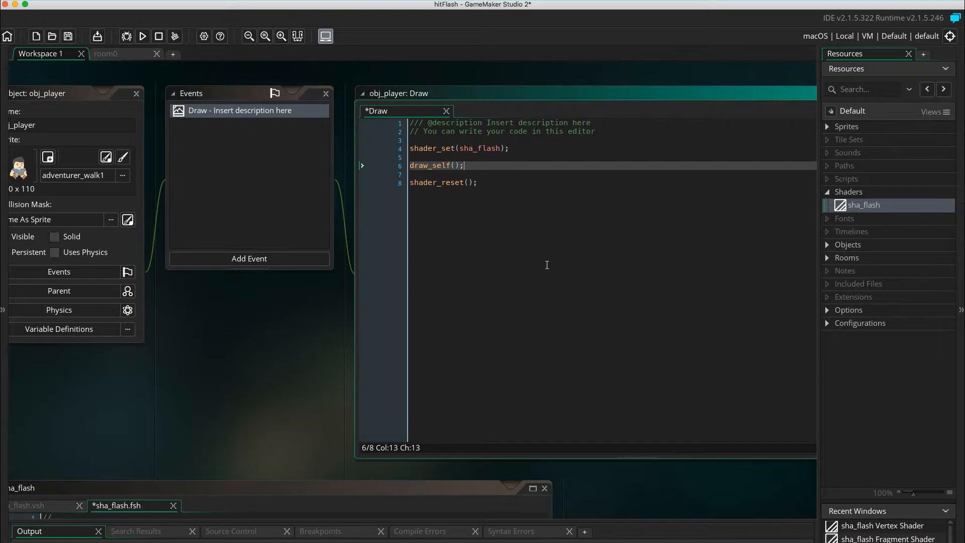
Run the game to test, then add a Create event to obj_player
{"action": "left_click", "coordinate": [142, 36]}
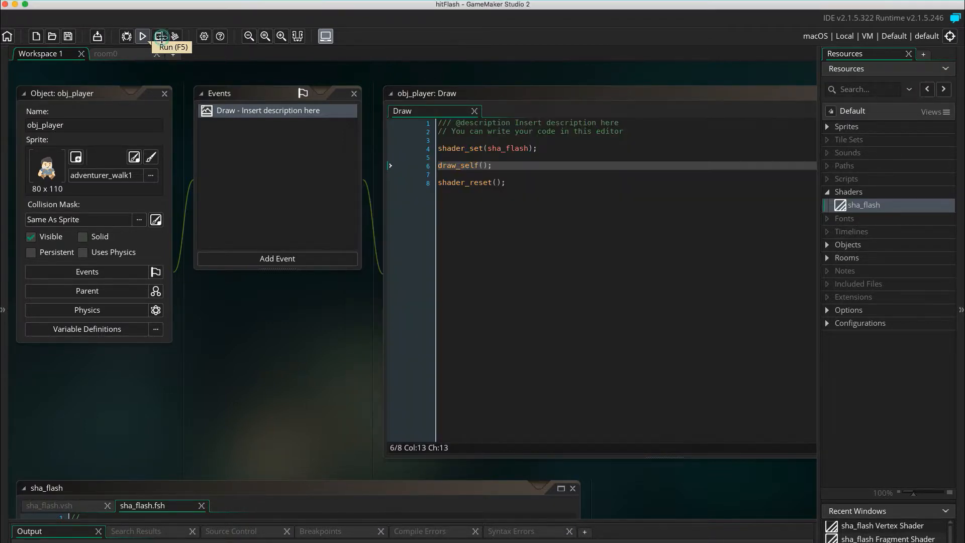
{"action": "left_click", "coordinate": [278, 258]}
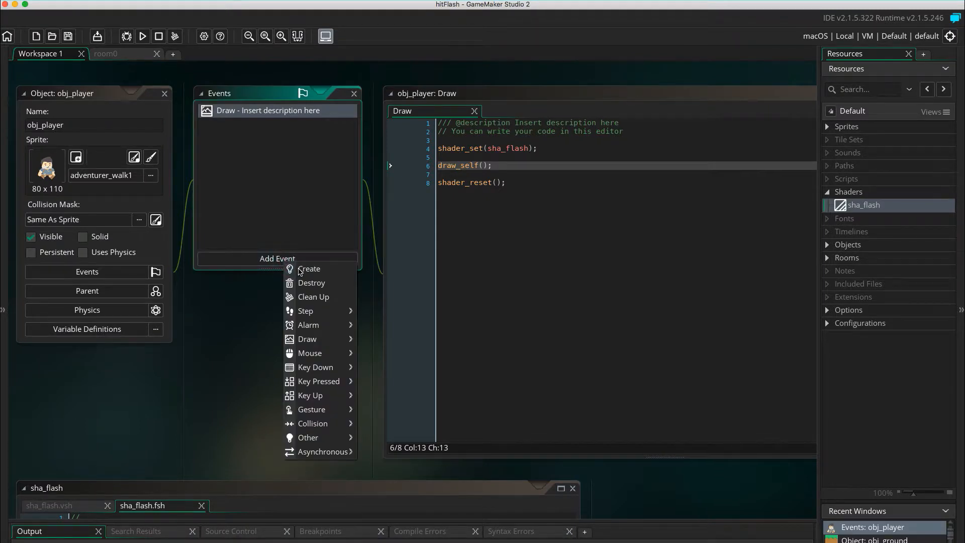
{"action": "left_click", "coordinate": [309, 269]}
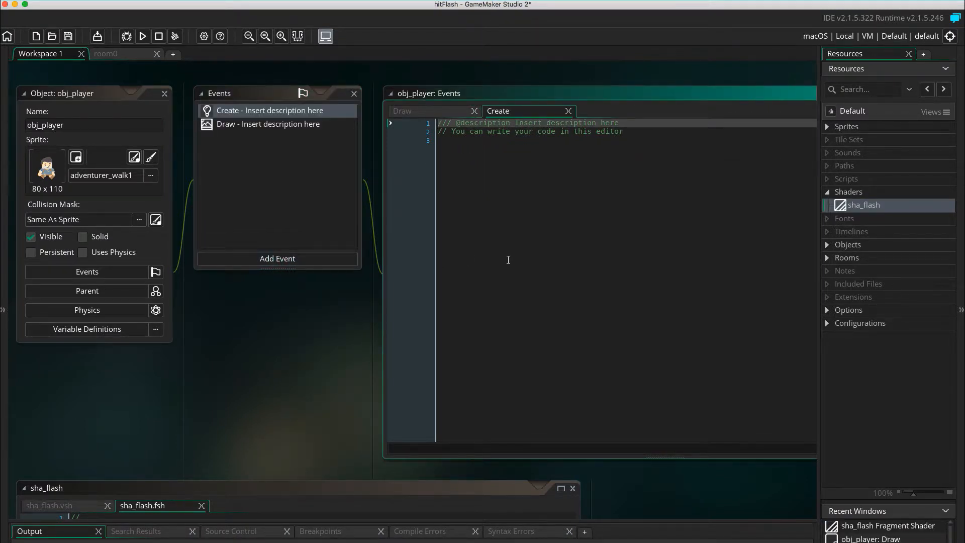
Replace the default comments with blink = false and blink_number_of_blinks = 5
{"action": "key", "text": "cmd+a"}
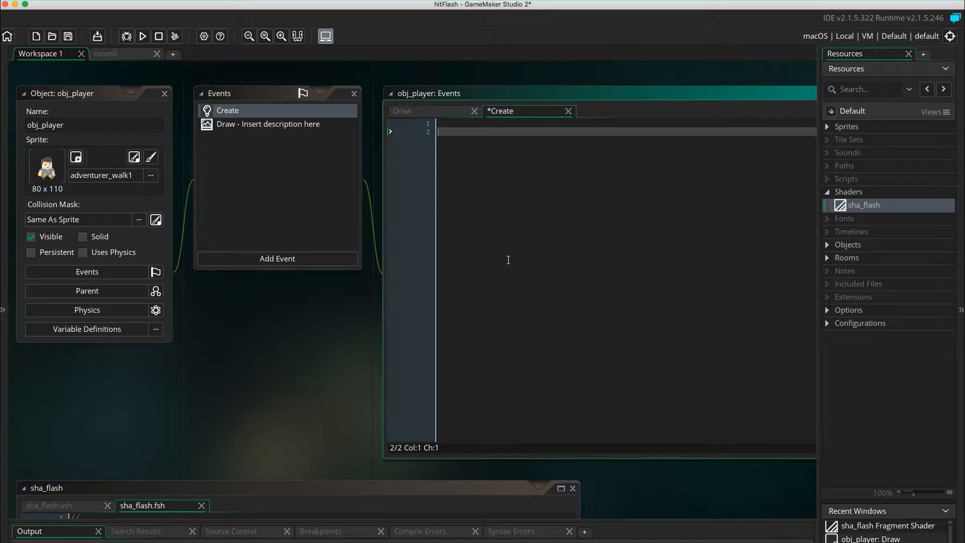
{"action": "type", "text": "blink"}
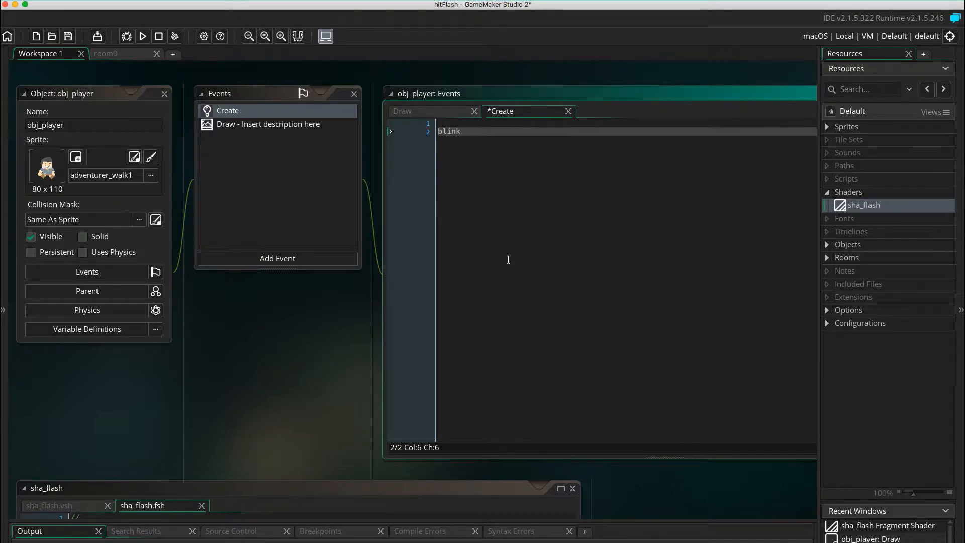
{"action": "type", "text": "= false;"}
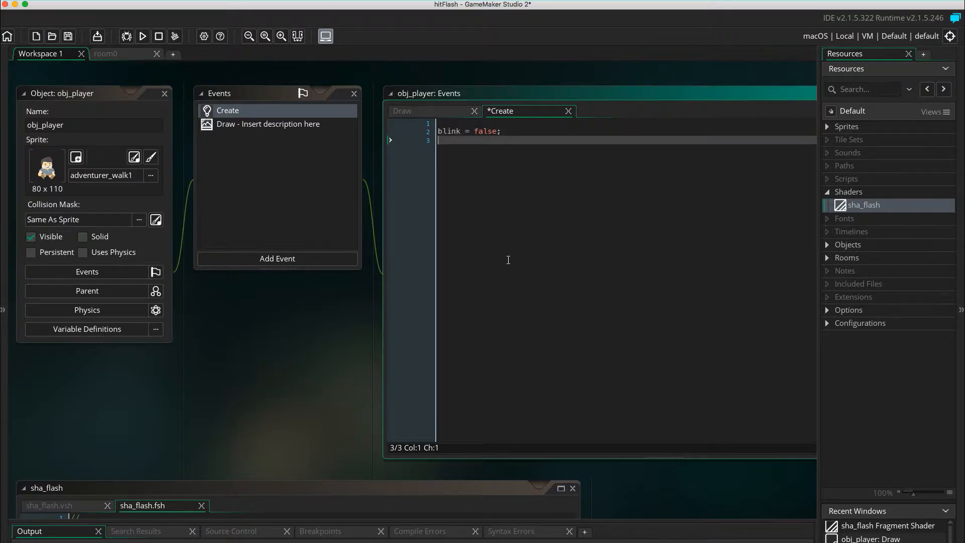
{"action": "type", "text": "blin"}
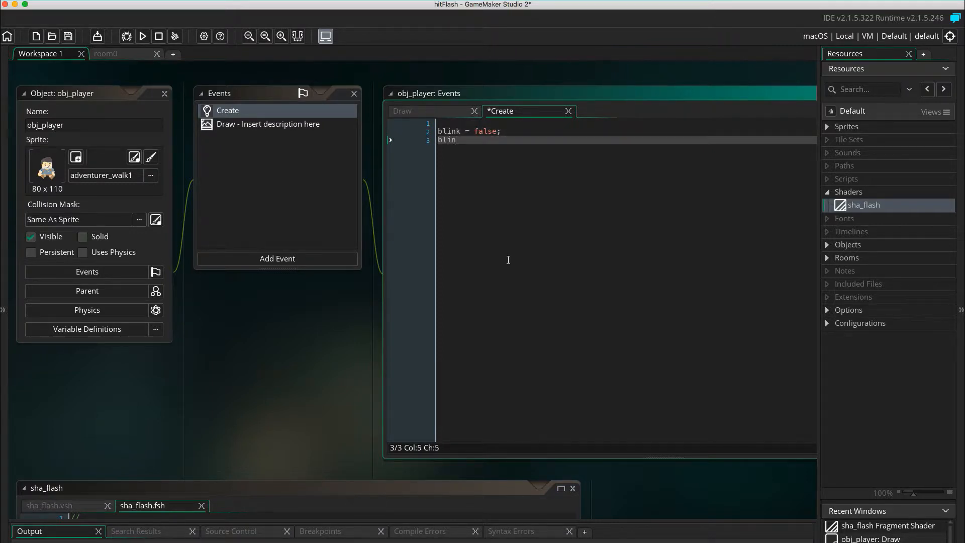
{"action": "type", "text": "k_number_of"}
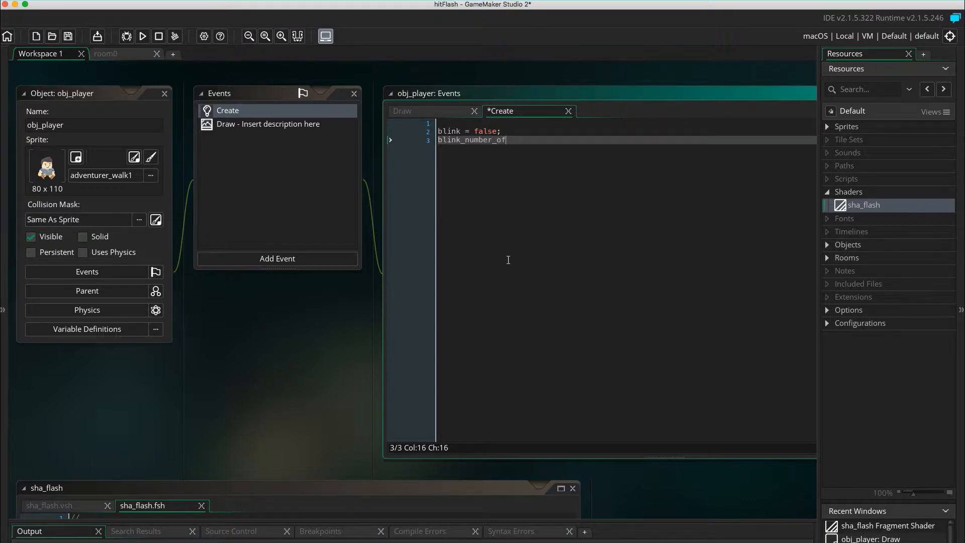
{"action": "type", "text": "_blinks = 5"}
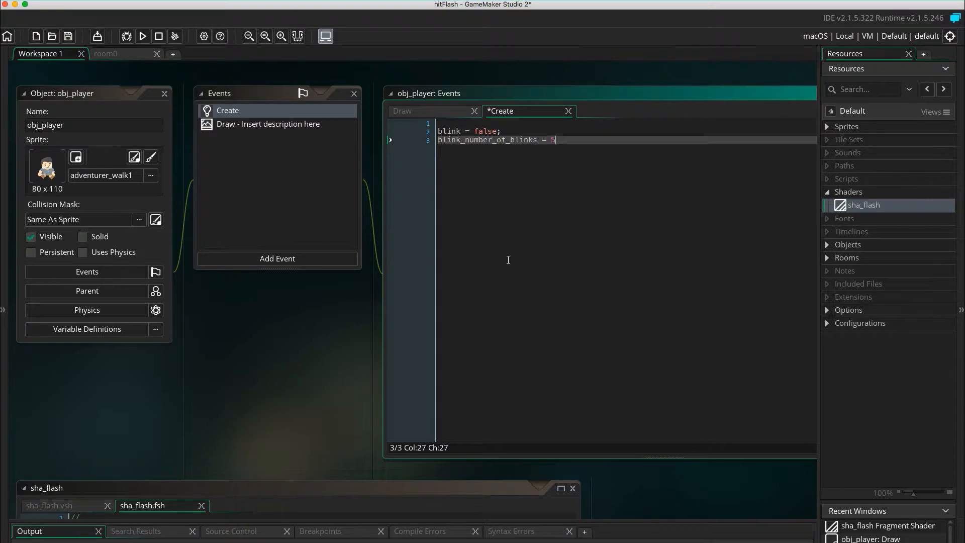
{"action": "type", "text": ";"}
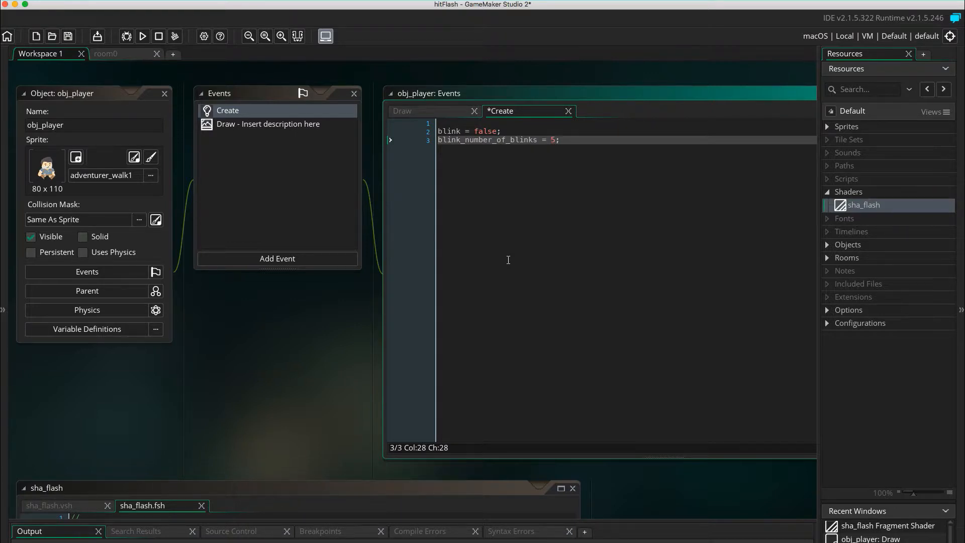
Add blink_counter = 0 and begin a blink_duration assignment
{"action": "type", "text": "blinck"}
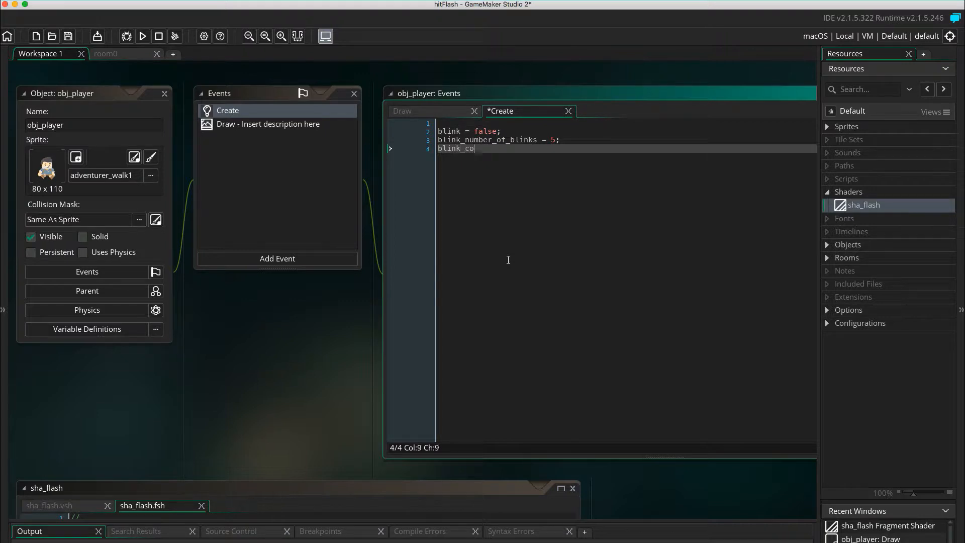
{"action": "type", "text": "unter"}
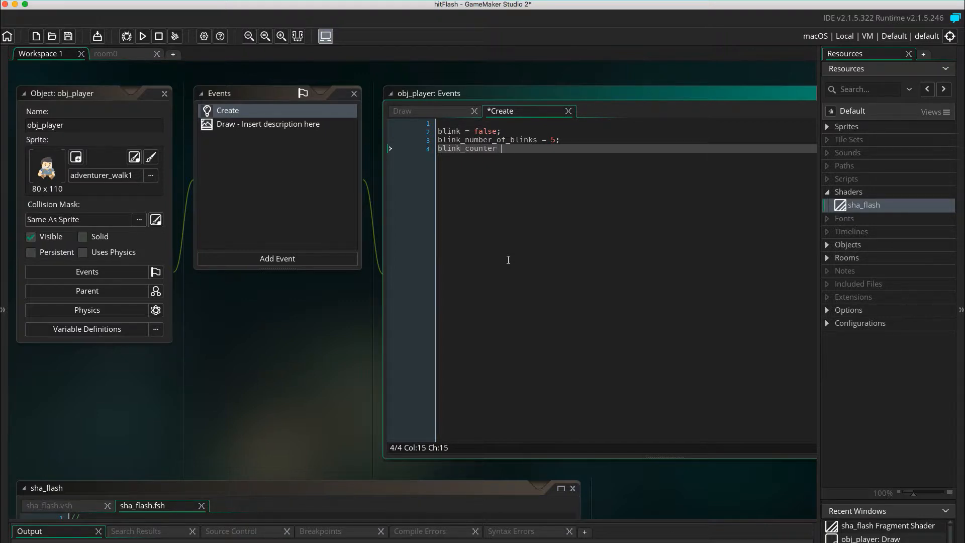
{"action": "type", "text": "= 0;"}
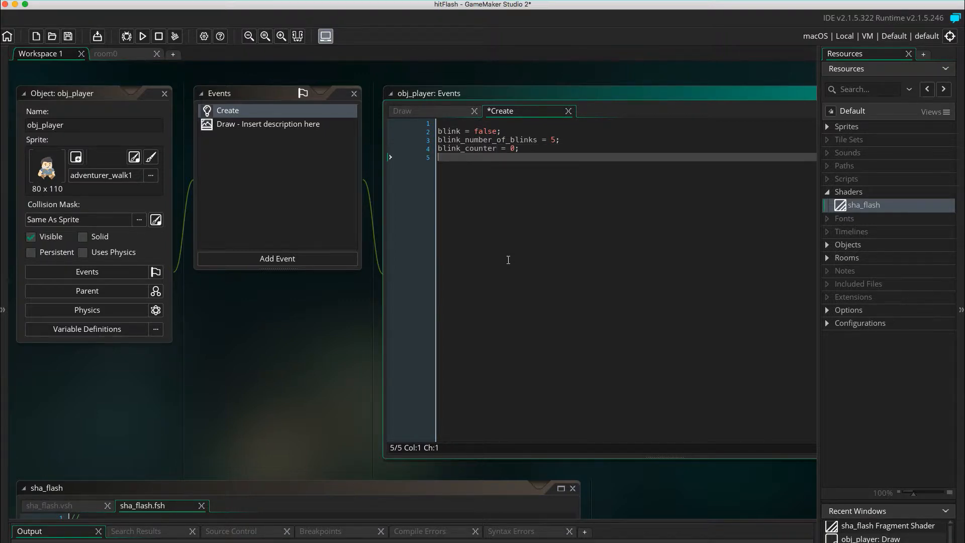
{"action": "type", "text": "blink_durat"}
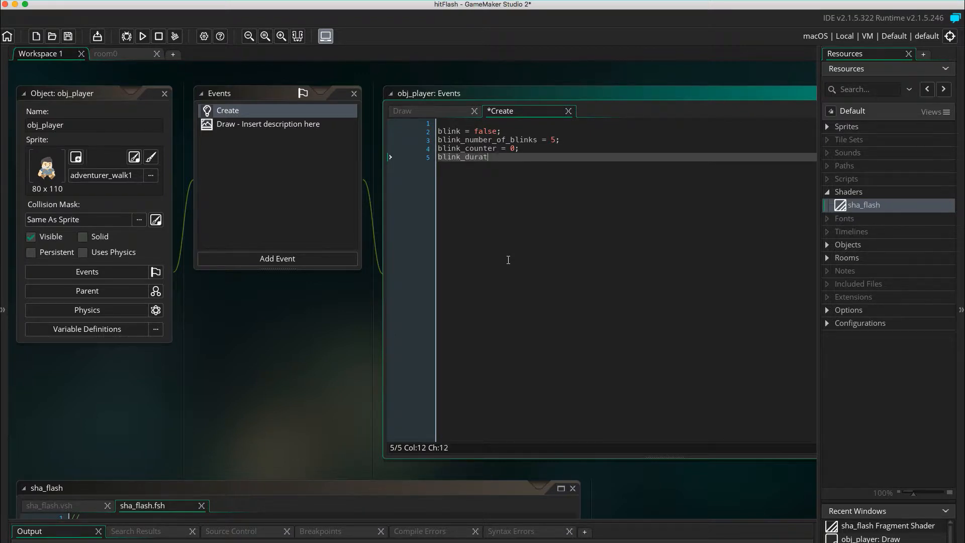
{"action": "type", "text": "ion"}
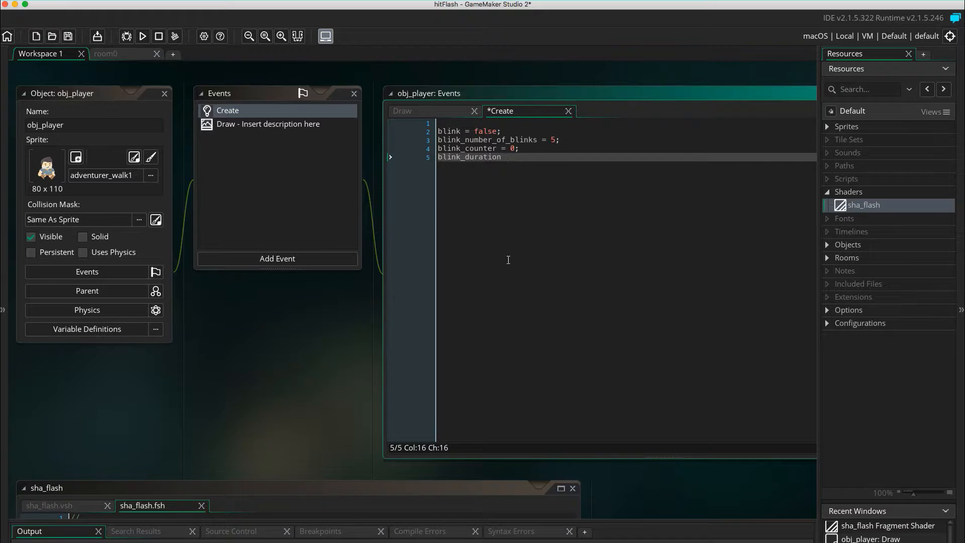
{"action": "type", "text": "= 5"}
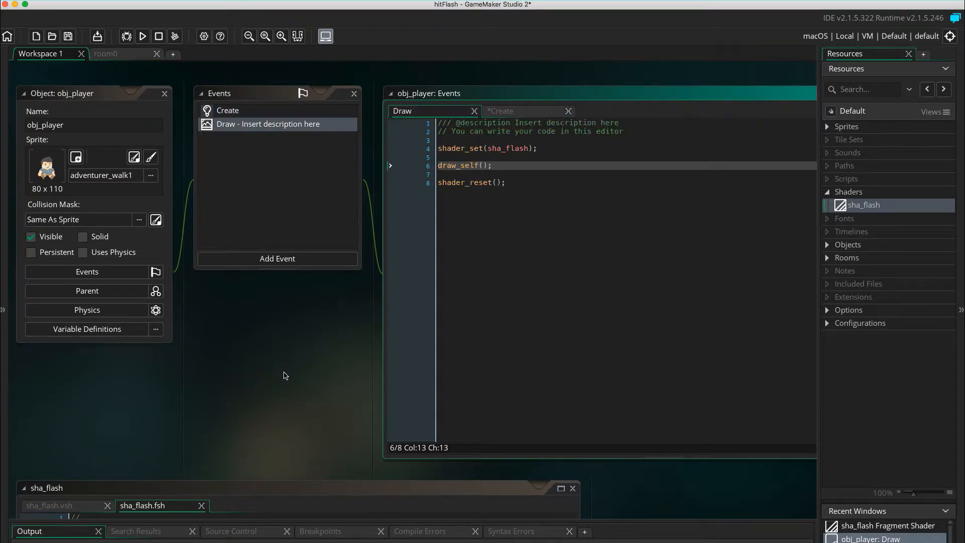
{"action": "mouse_move", "coordinate": [453, 158]}
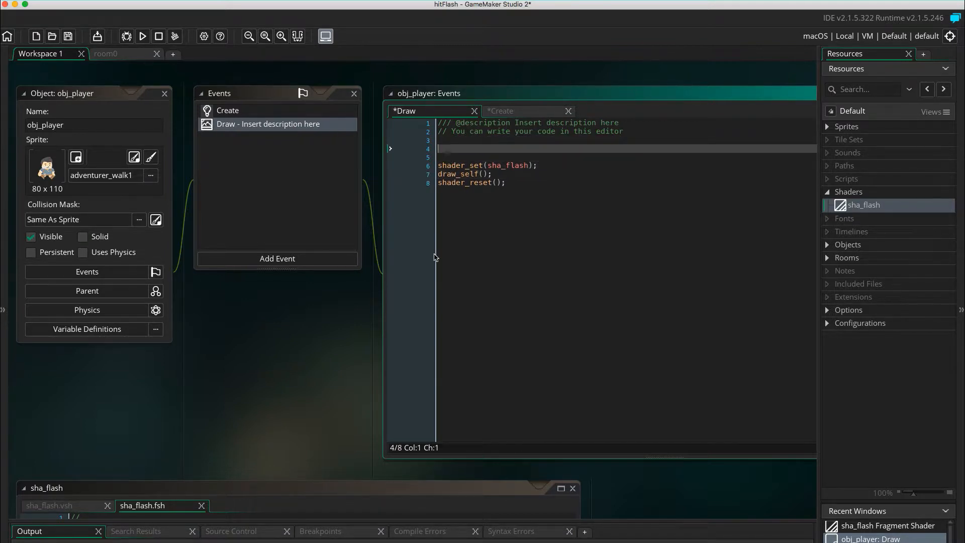
Wrap the shader drawing in if (blink) and add an else calling draw_self()
{"action": "type", "text": "if"}
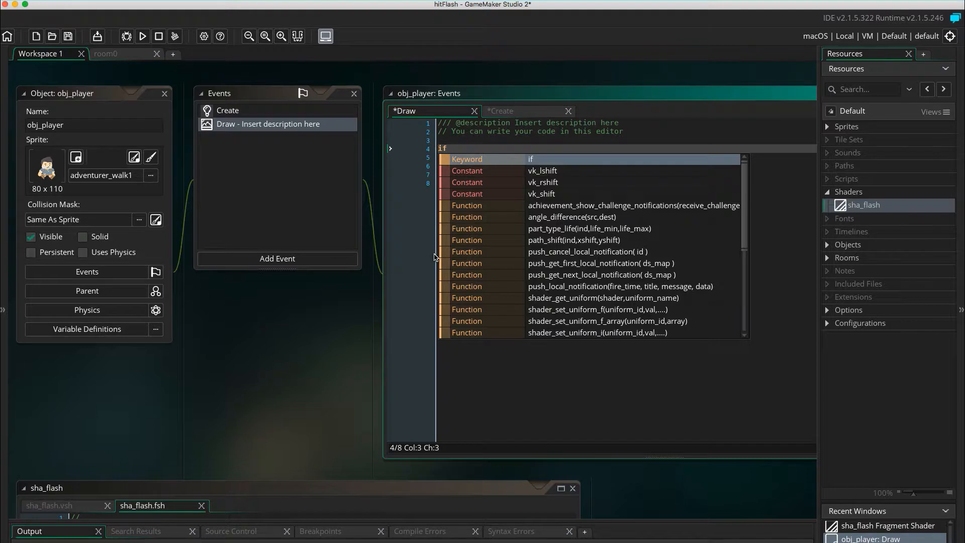
{"action": "type", "text": "(blink"}
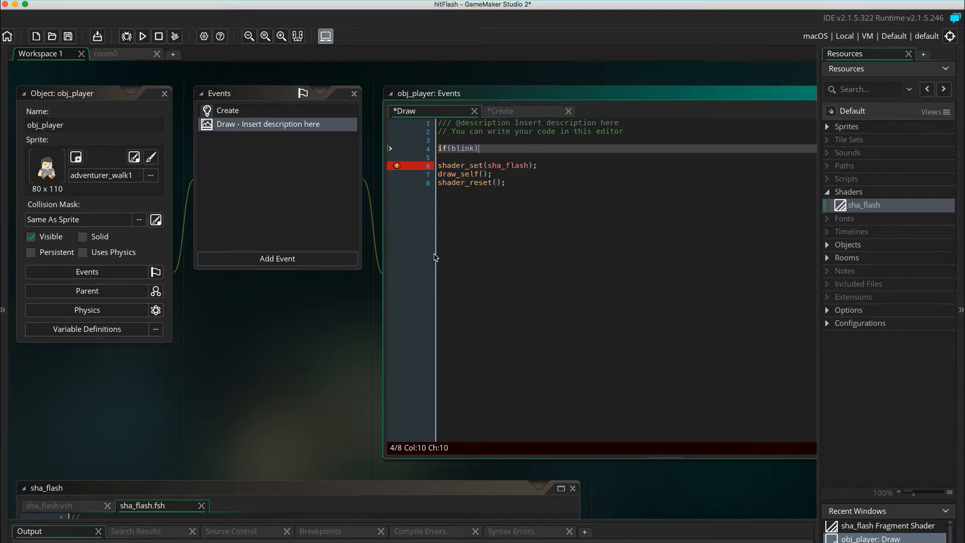
{"action": "type", "text": "{}"}
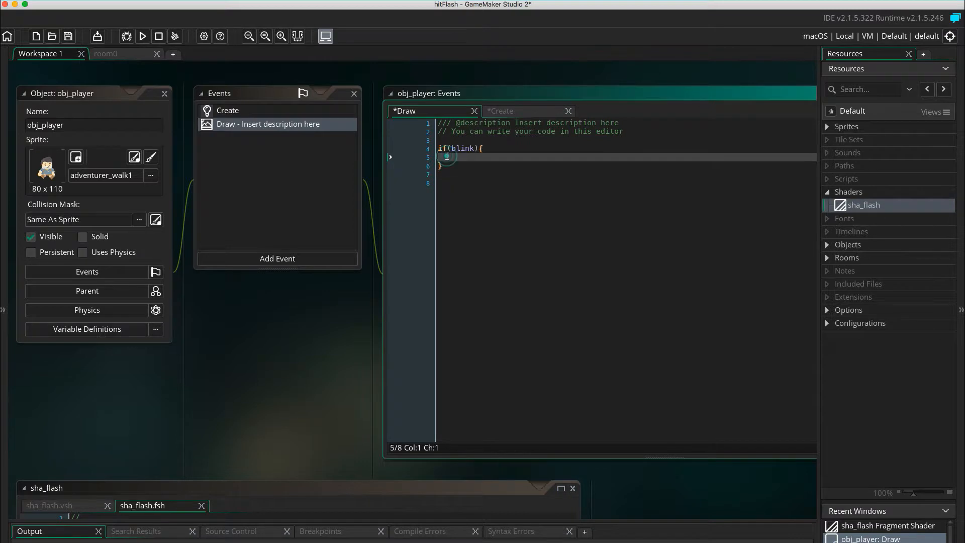
{"action": "type", "text": "shader_set(sha_flash);"}
{"action": "type", "text": "shader_reset();"}
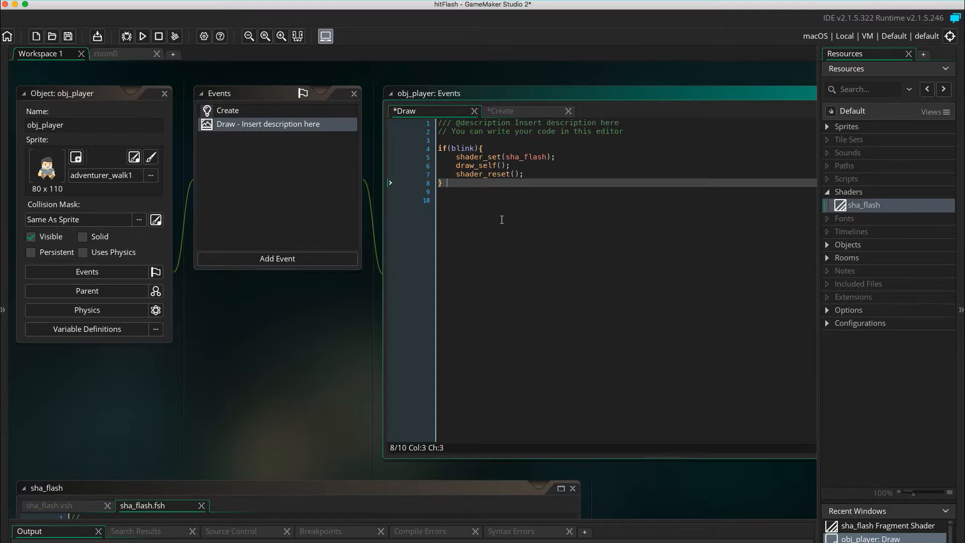
{"action": "type", "text": "else {"}
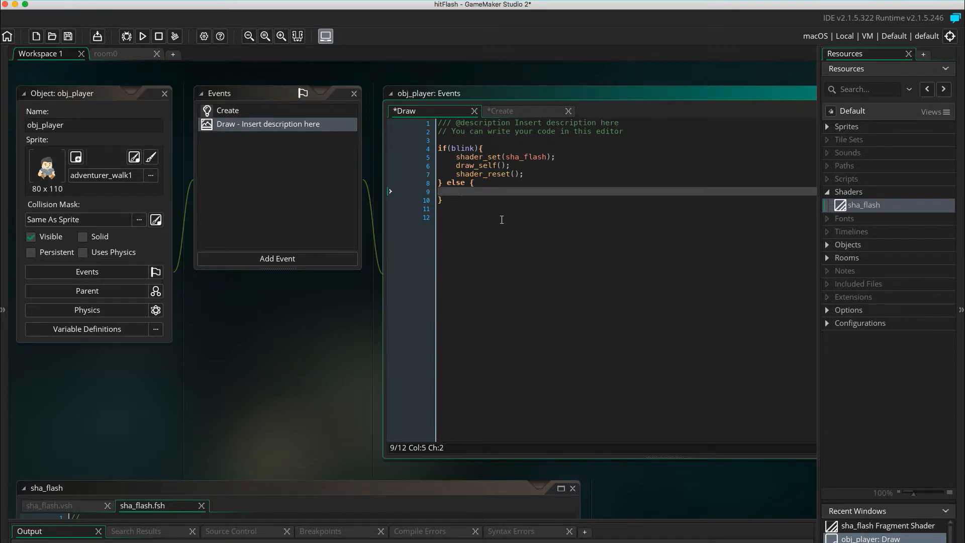
{"action": "type", "text": "draw_s"}
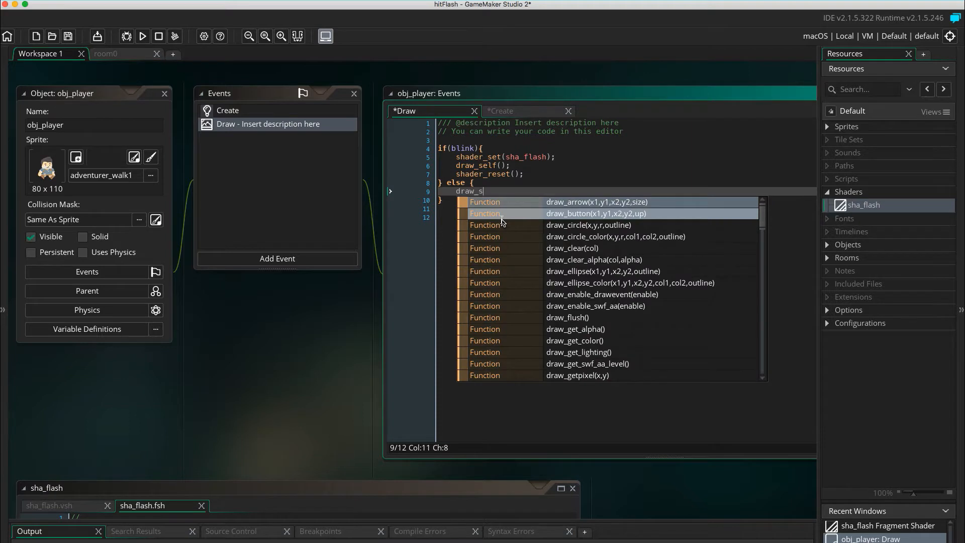
{"action": "type", "text": "draw_self();"}
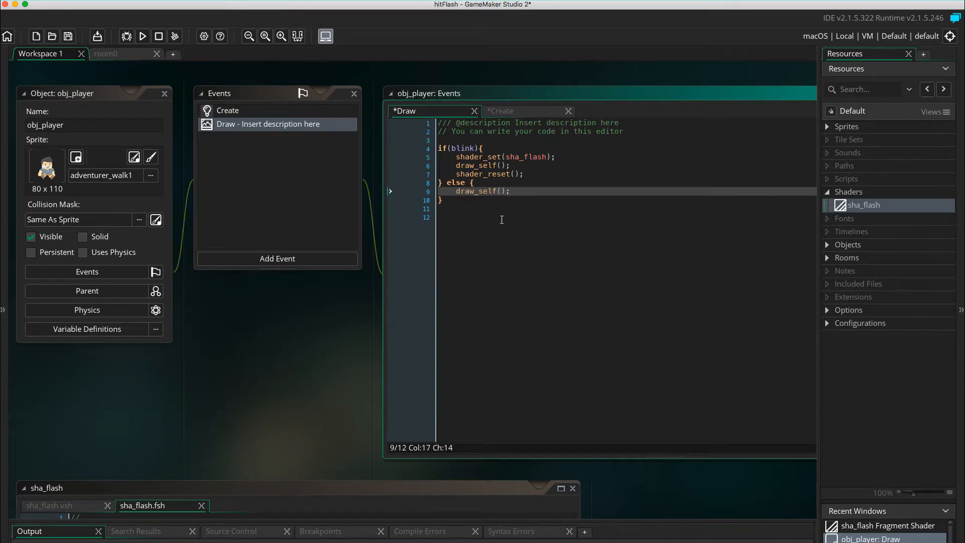
{"action": "left_click", "coordinate": [285, 250]}
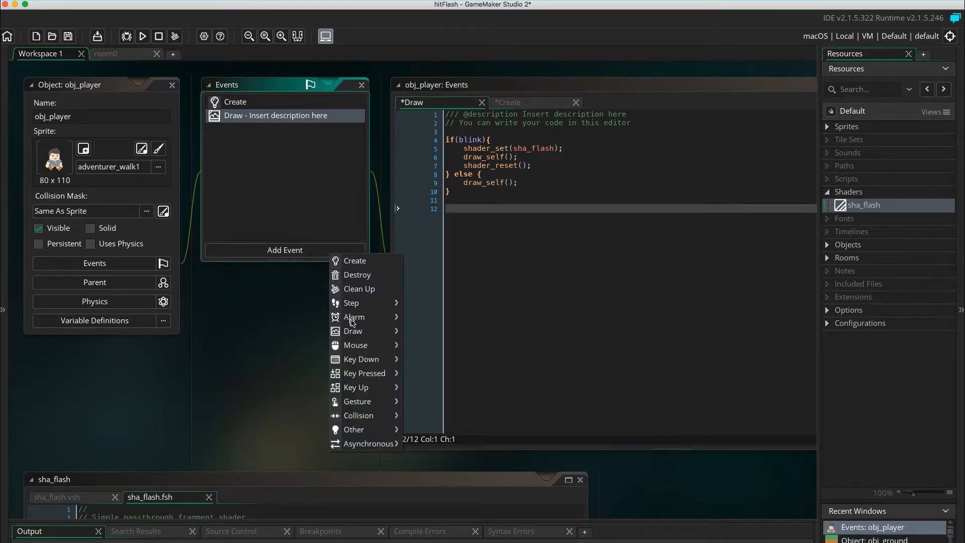
{"action": "mouse_move", "coordinate": [361, 359]}
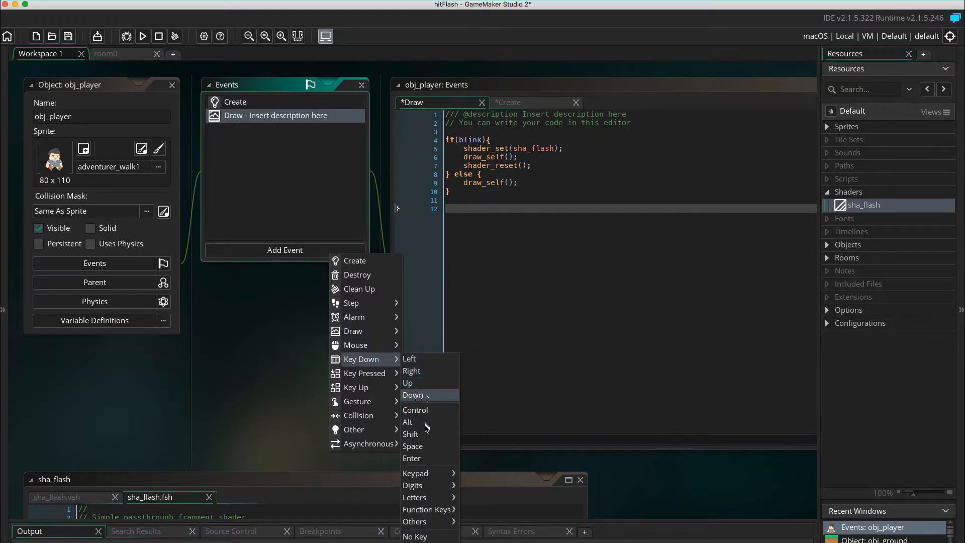
{"action": "mouse_move", "coordinate": [422, 472]}
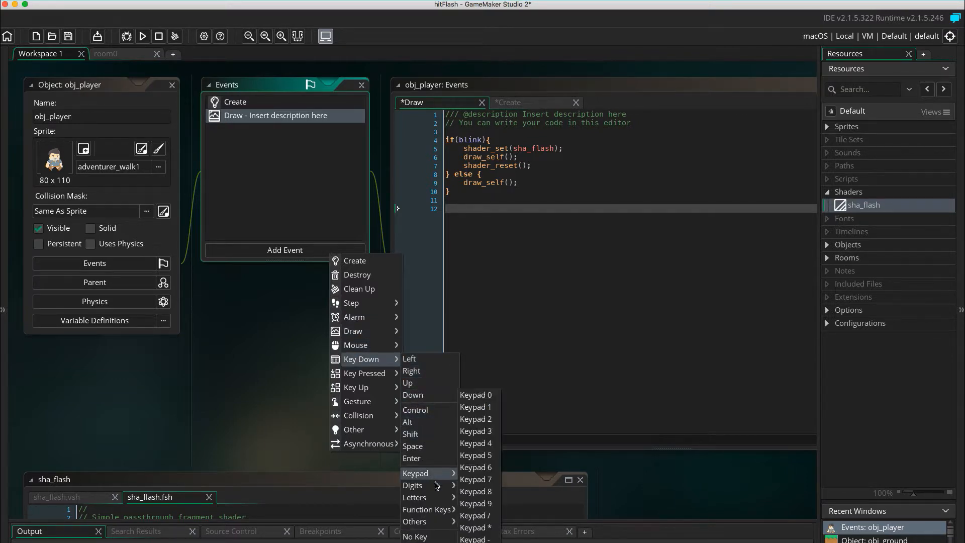
{"action": "mouse_move", "coordinate": [412, 485]}
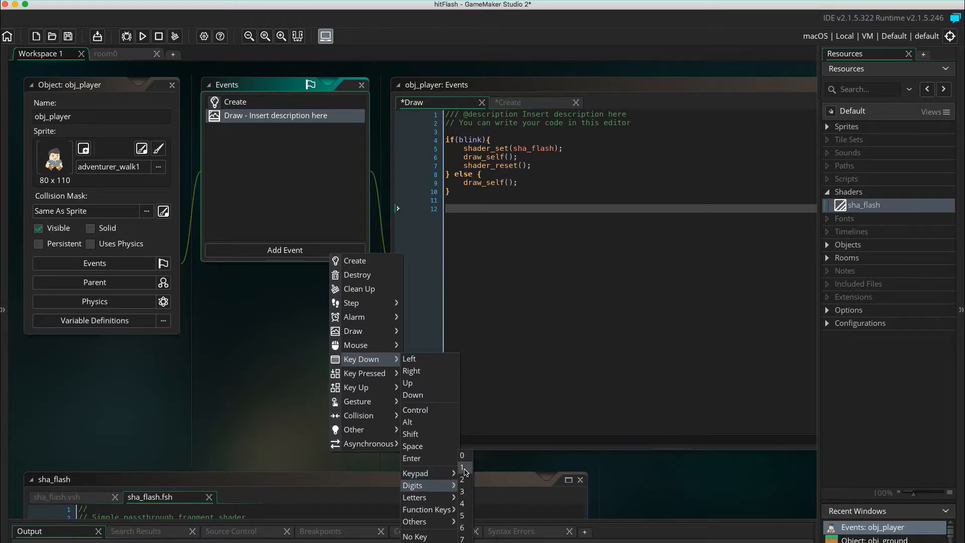
Add a Key Down 1 event setting blink = true and Key Up 0 setting blink = false
{"action": "left_click", "coordinate": [463, 467]}
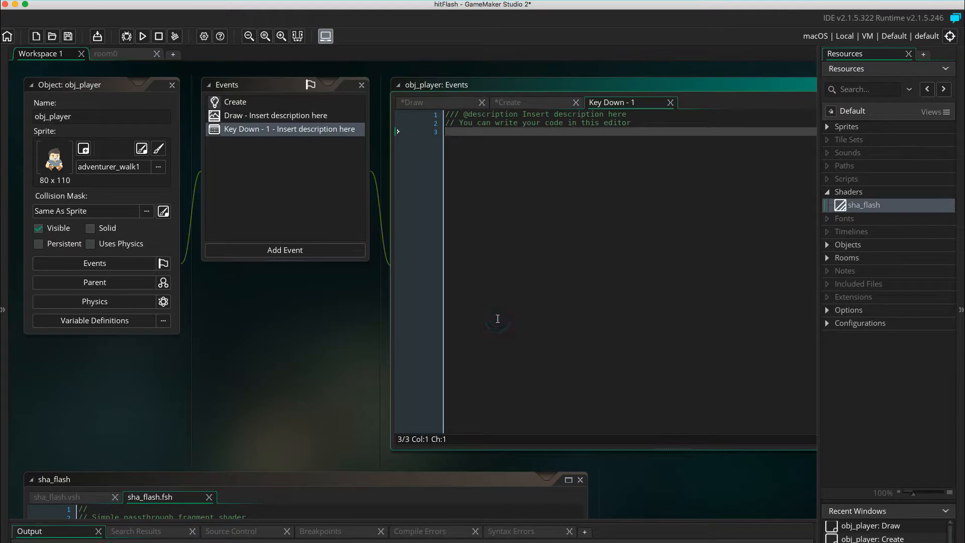
{"action": "type", "text": "blink"}
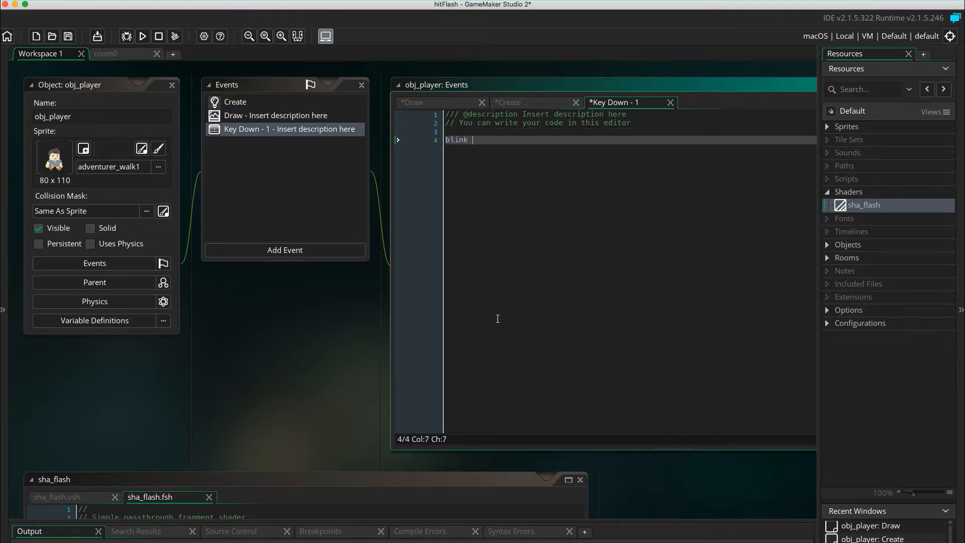
{"action": "type", "text": "= true;"}
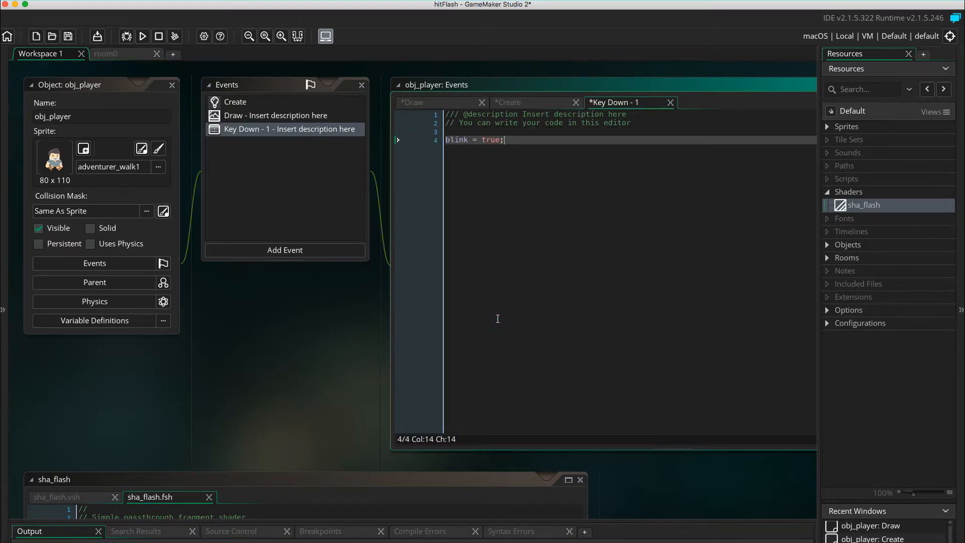
{"action": "left_click", "coordinate": [284, 250]}
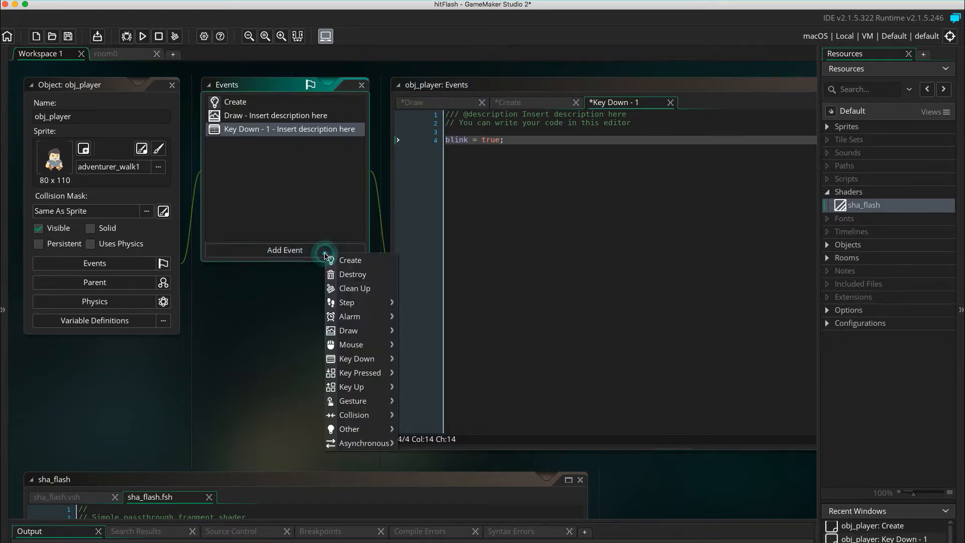
{"action": "mouse_move", "coordinate": [366, 362]}
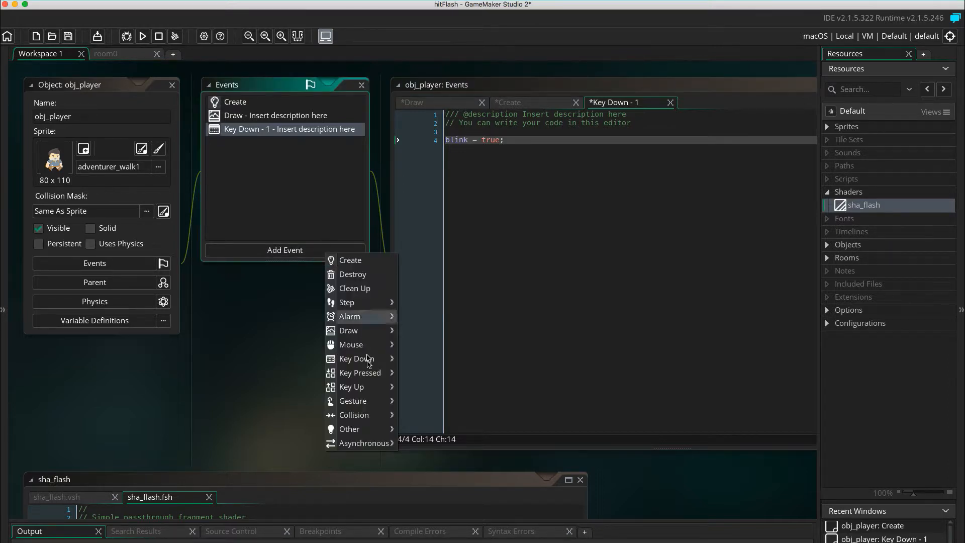
{"action": "mouse_move", "coordinate": [351, 386]}
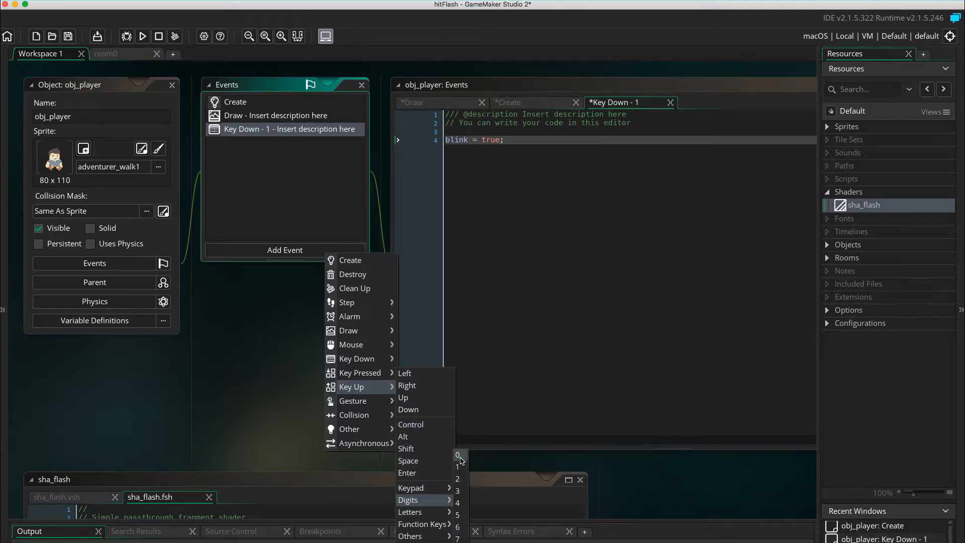
{"action": "left_click", "coordinate": [458, 455]}
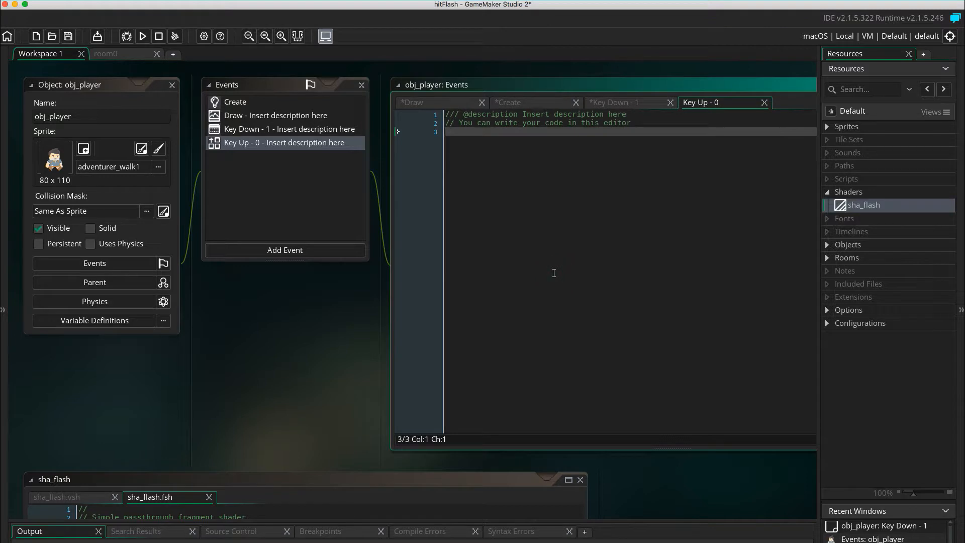
{"action": "type", "text": "blink ="}
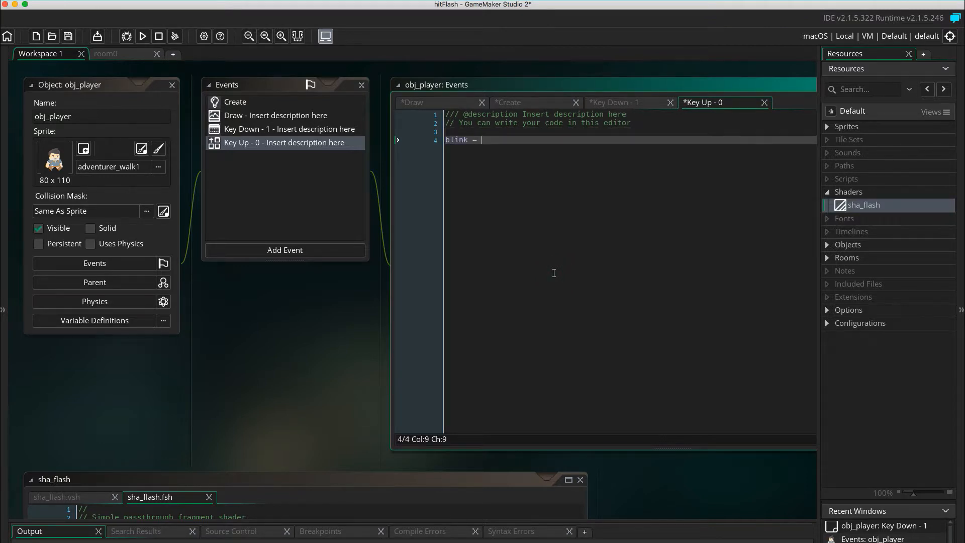
{"action": "type", "text": "false;"}
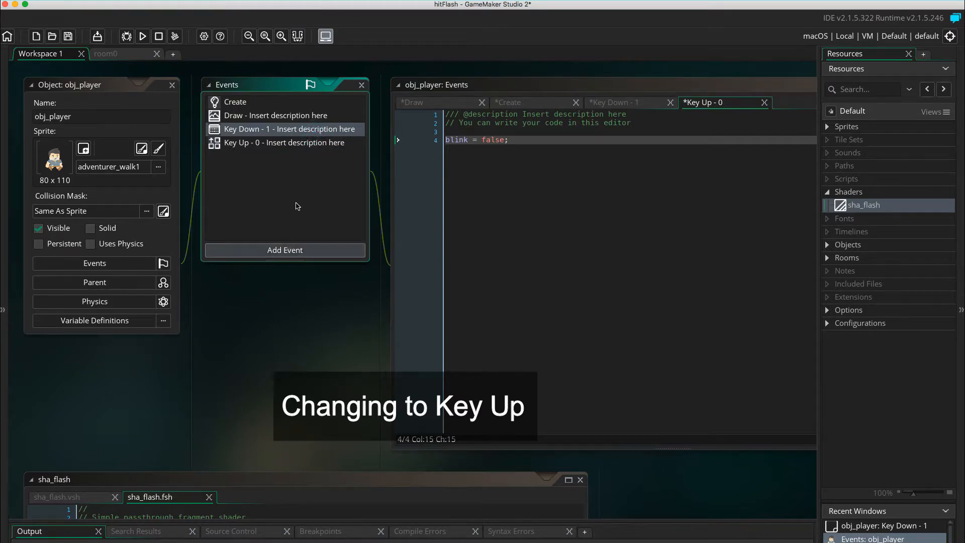
Change the Key Down 1 event into a Key Up 1 event
{"action": "right_click", "coordinate": [289, 129]}
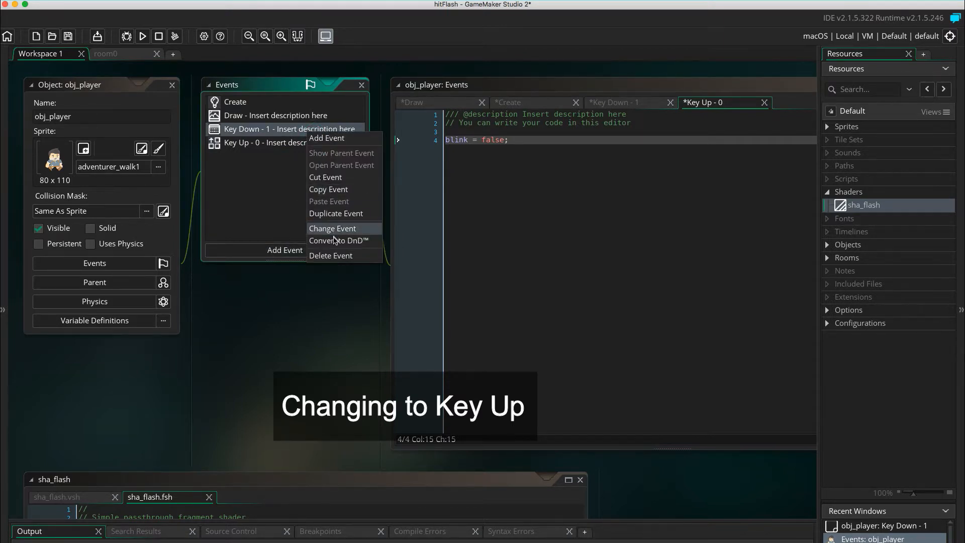
{"action": "left_click", "coordinate": [332, 228]}
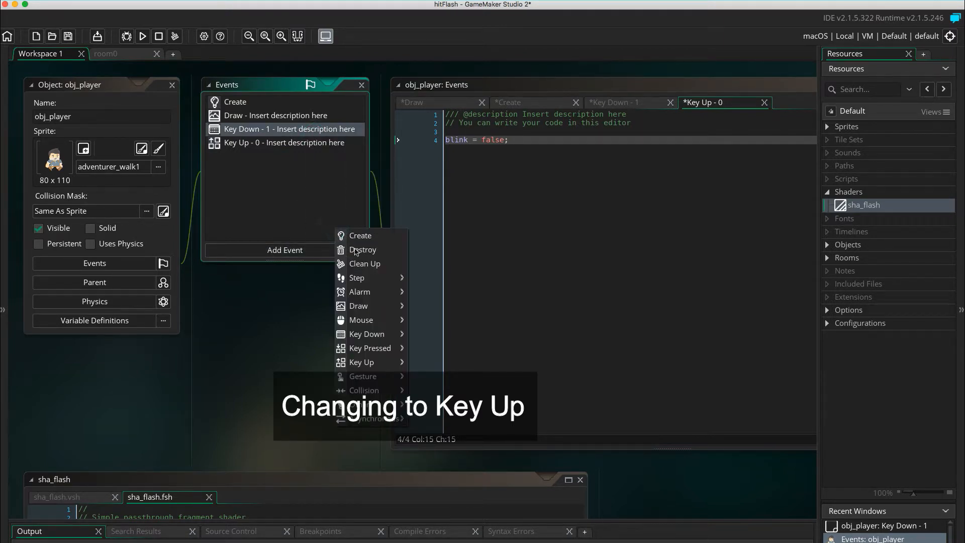
{"action": "mouse_move", "coordinate": [362, 362]}
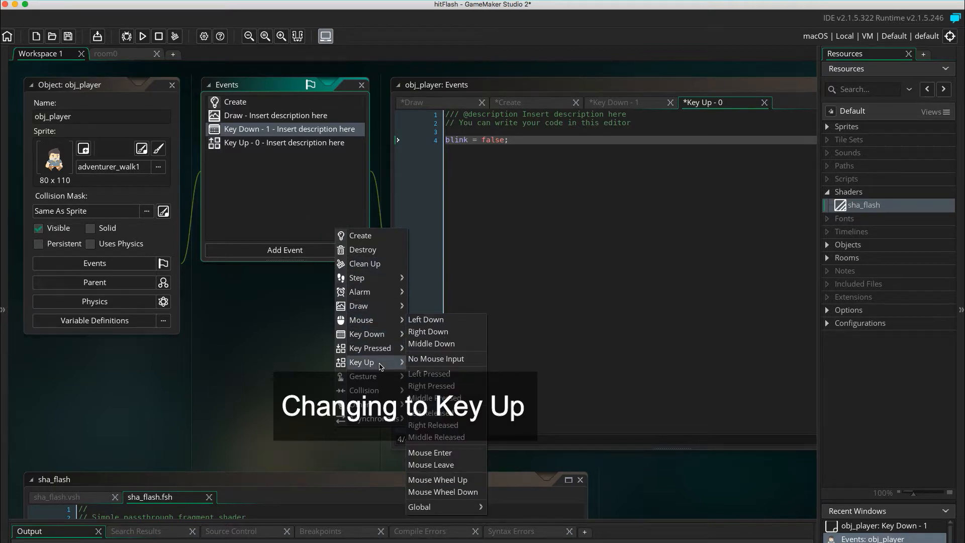
{"action": "mouse_move", "coordinate": [362, 362]}
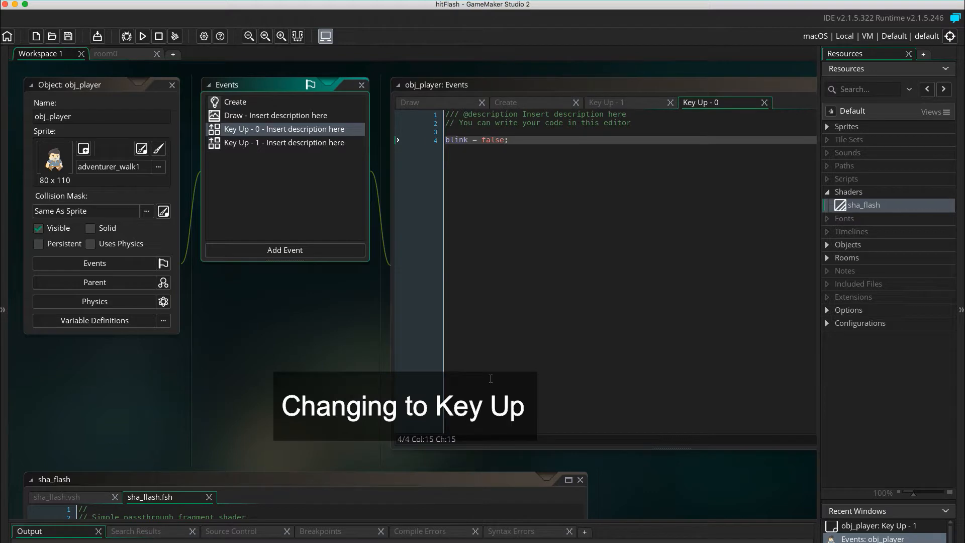
{"action": "left_click", "coordinate": [142, 36]}
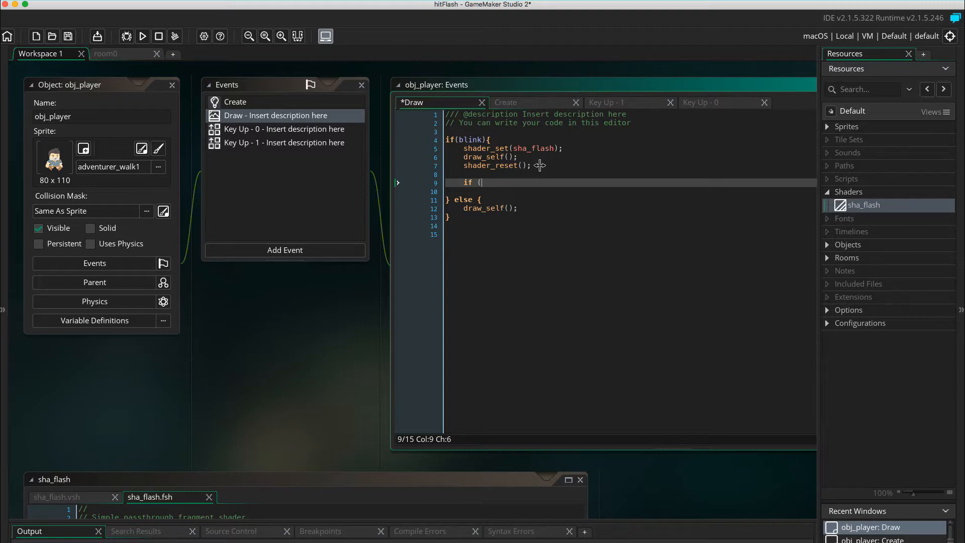
Inside if (blink), set alarm[0] = blink_duration whenever alarm[0] == -1
{"action": "type", "text": "alar"}
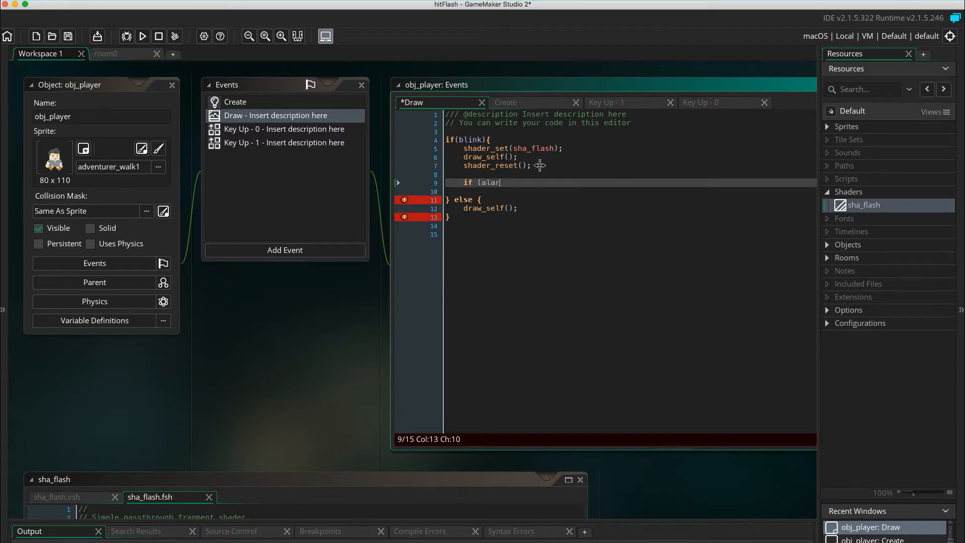
{"action": "type", "text": "m["}
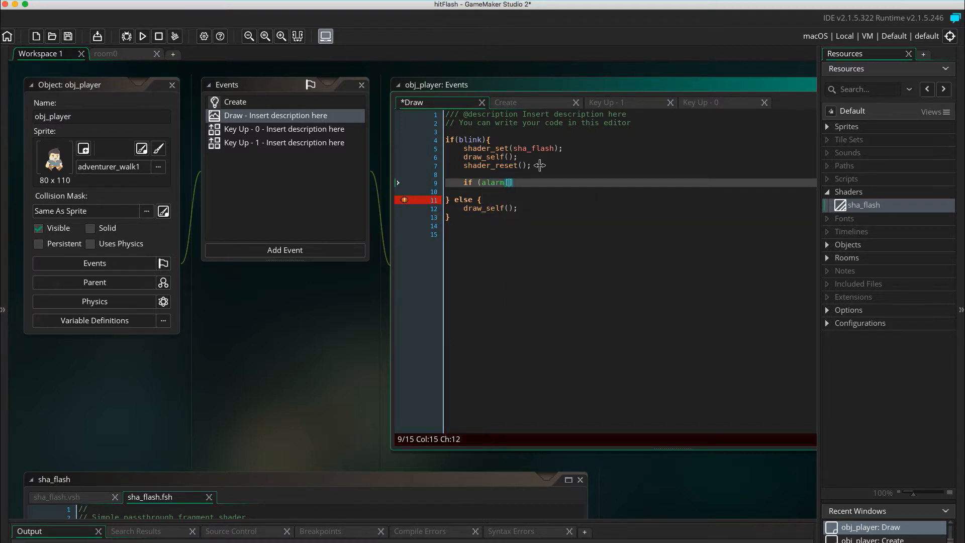
{"action": "type", "text": "0"}
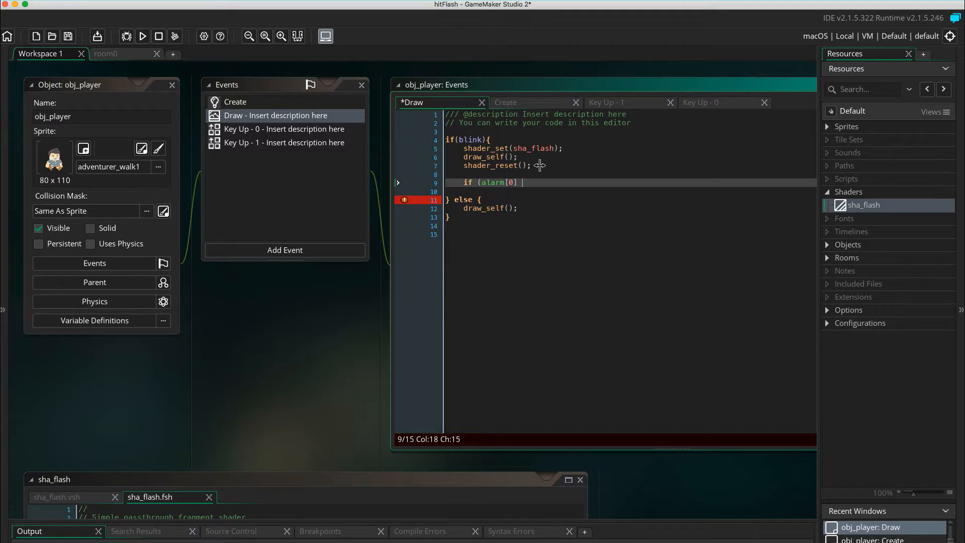
{"action": "type", "text": "== -1)"}
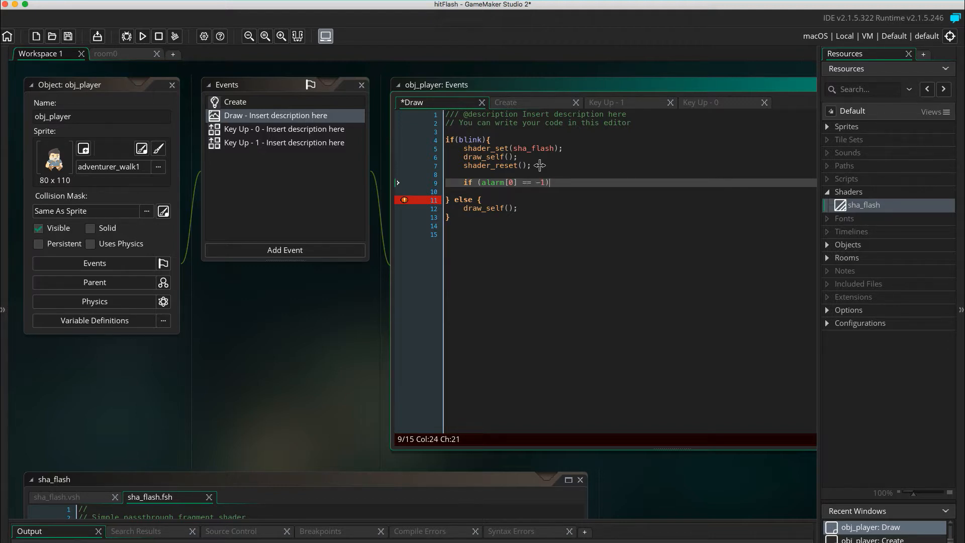
{"action": "type", "text": "{"}
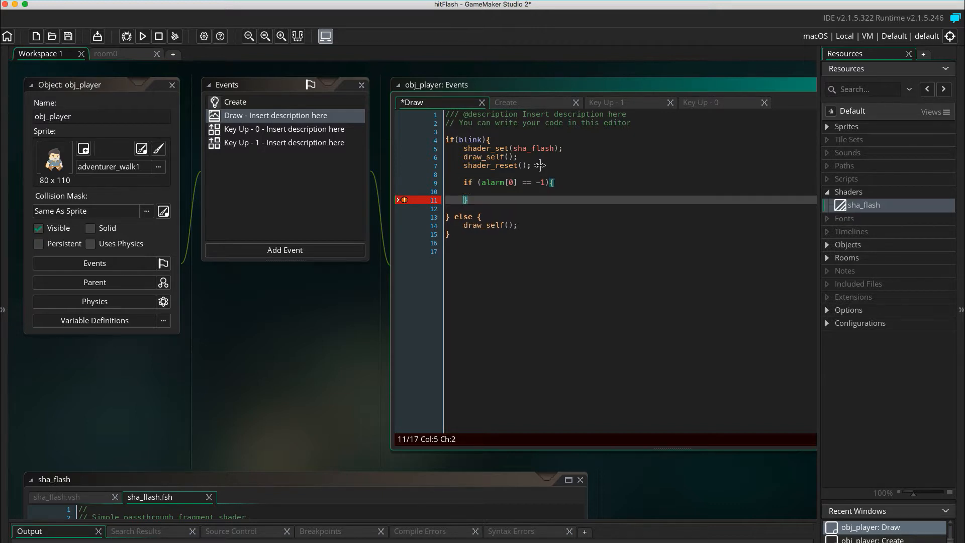
{"action": "type", "text": "a"}
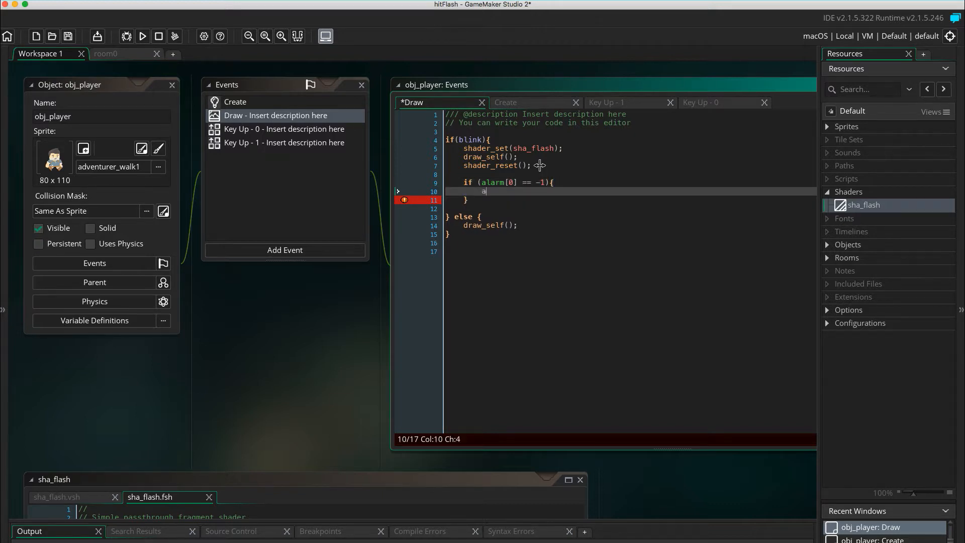
{"action": "type", "text": "larm"}
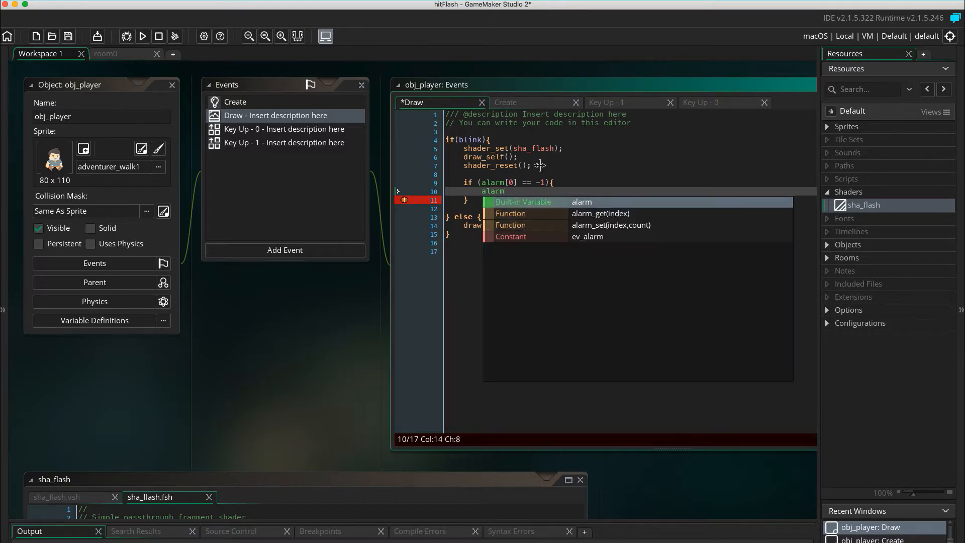
{"action": "type", "text": "[0]"}
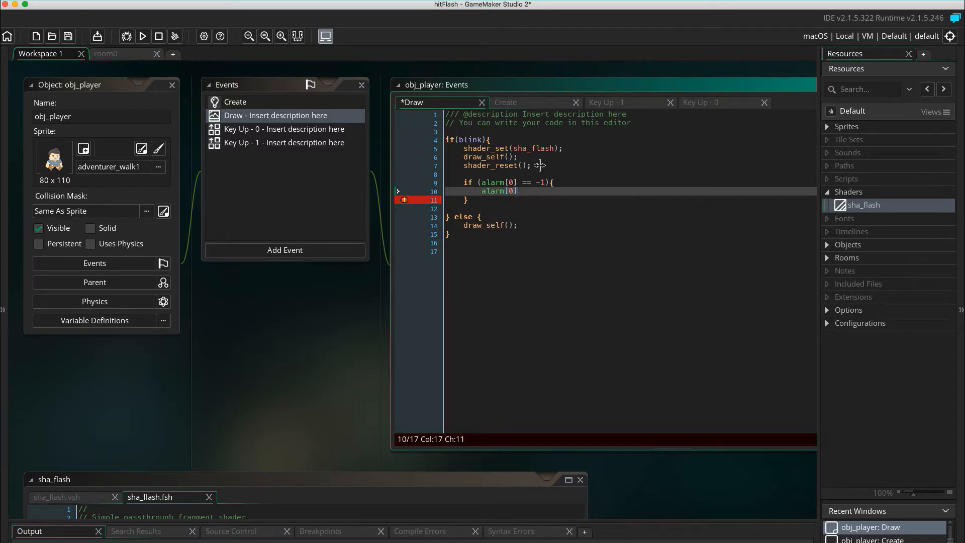
{"action": "type", "text": "="}
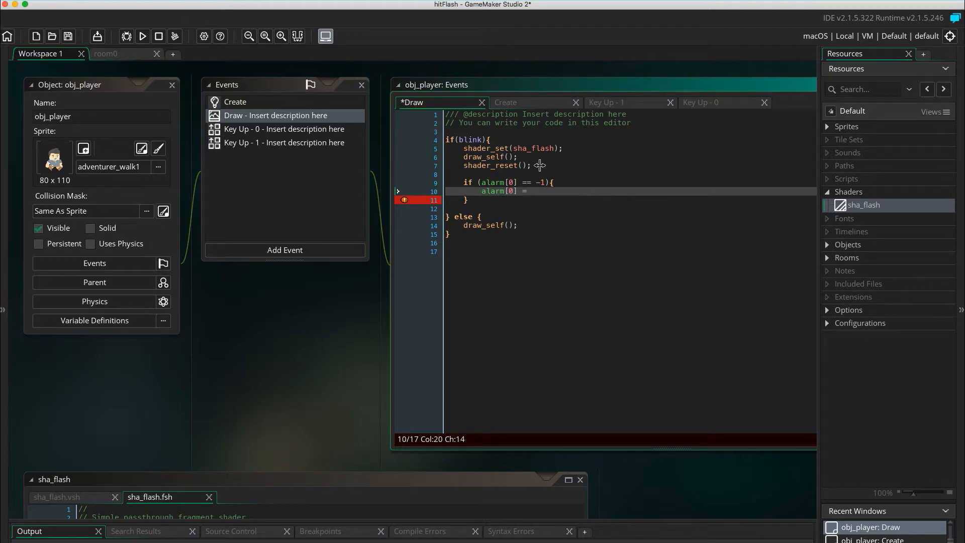
{"action": "type", "text": "blink_"}
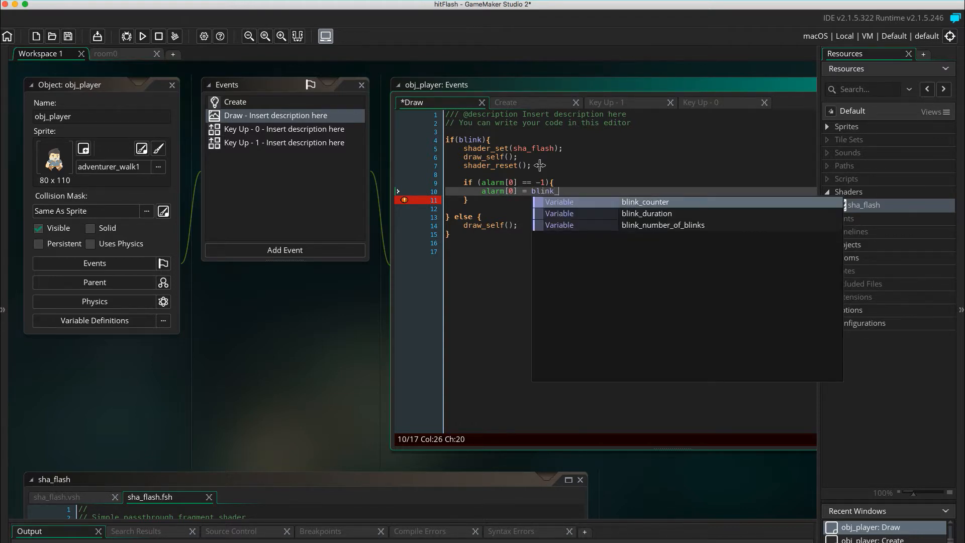
{"action": "type", "text": "duration"}
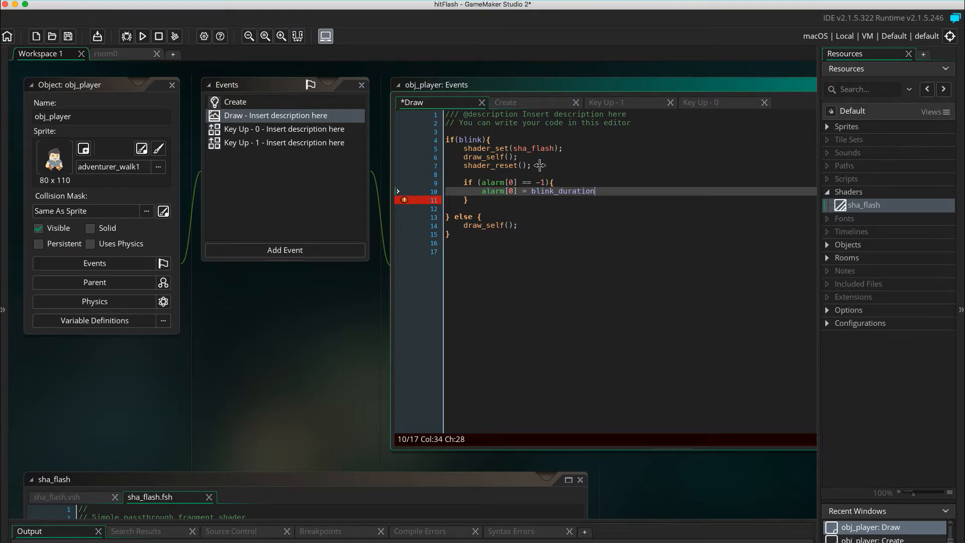
{"action": "type", "text": ";"}
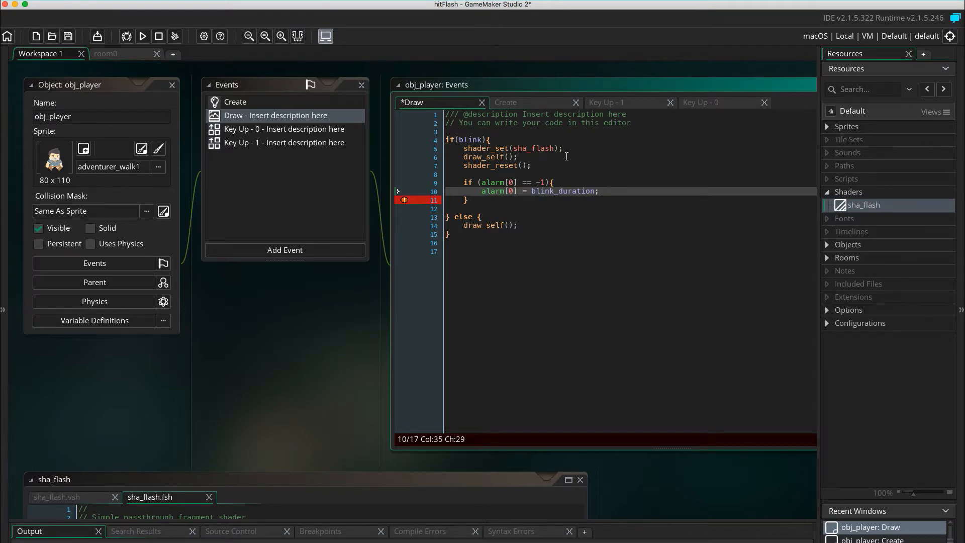
{"action": "left_click", "coordinate": [404, 200]}
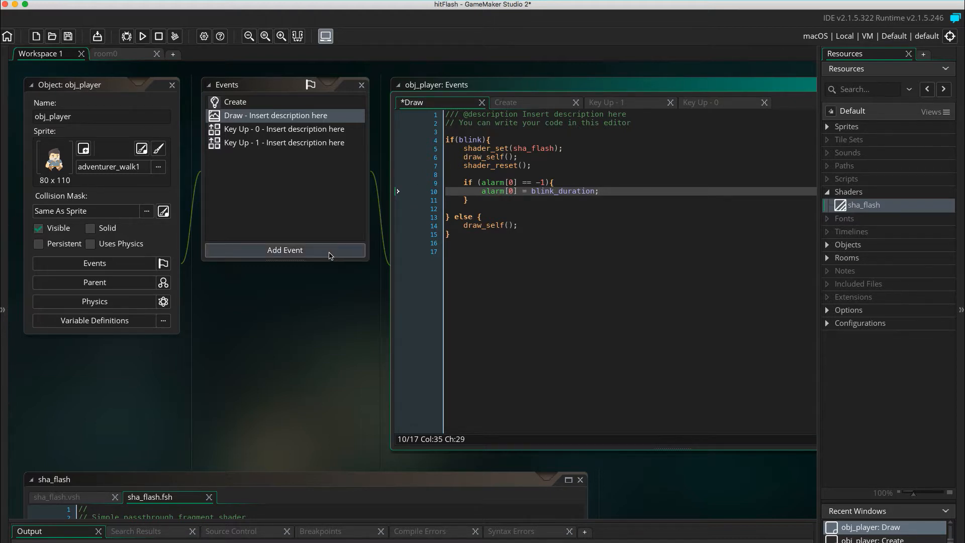
Add an Alarm > Alarm 0 event to obj_player
{"action": "left_click", "coordinate": [285, 250]}
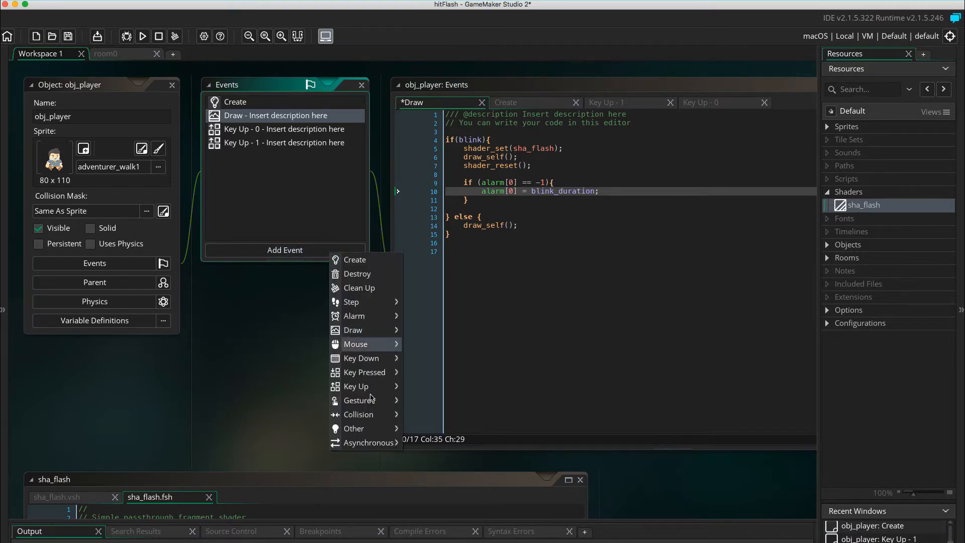
{"action": "mouse_move", "coordinate": [353, 316]}
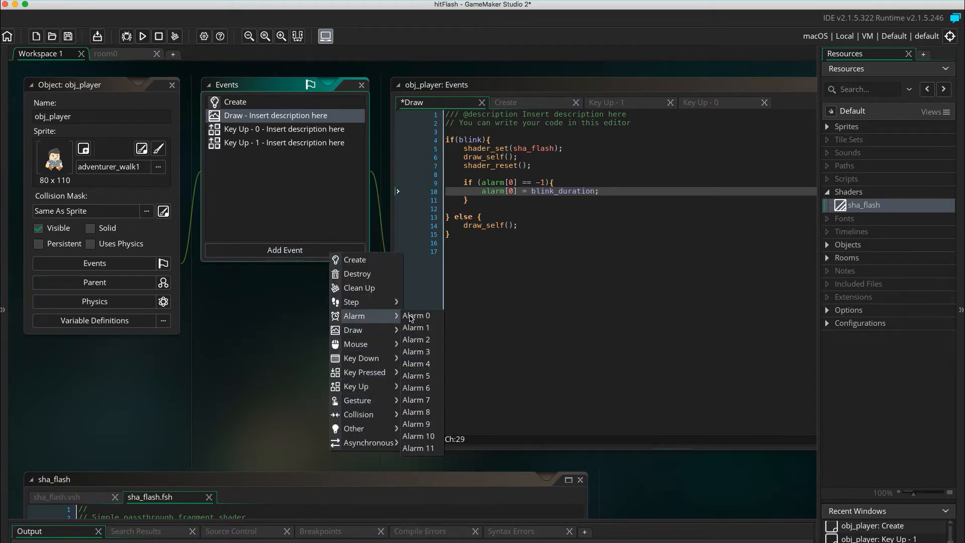
{"action": "left_click", "coordinate": [416, 315]}
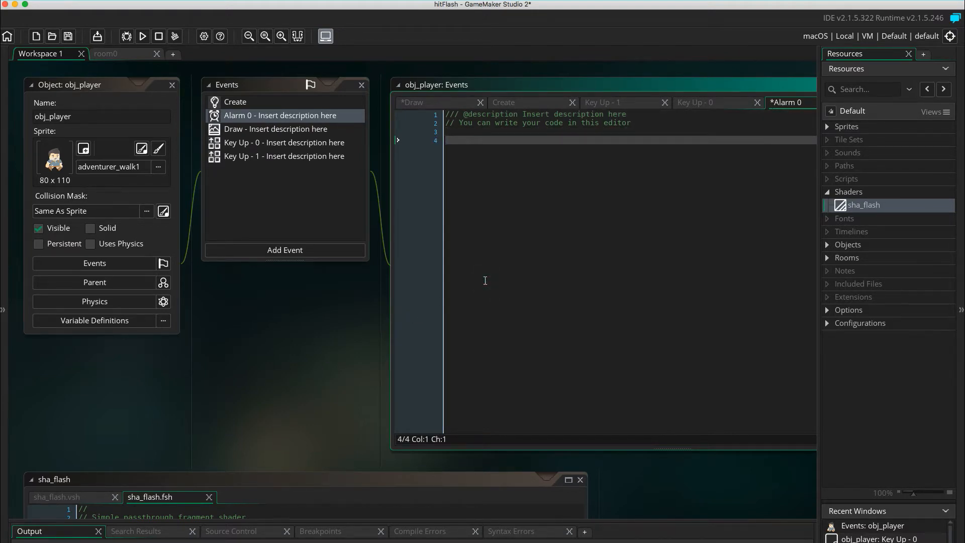
In Alarm 0, set blink = false and increment blink_counter
{"action": "type", "text": "blink"}
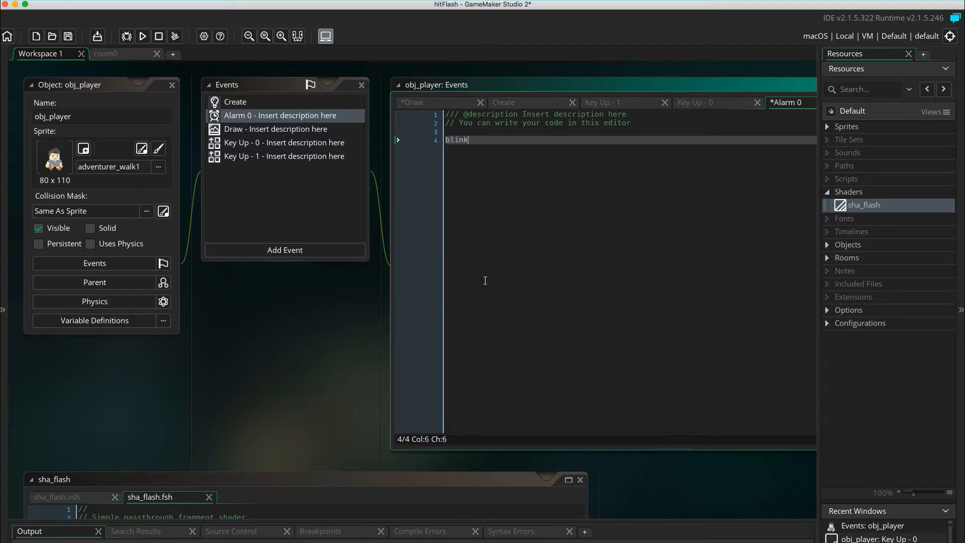
{"action": "type", "text": "= f"}
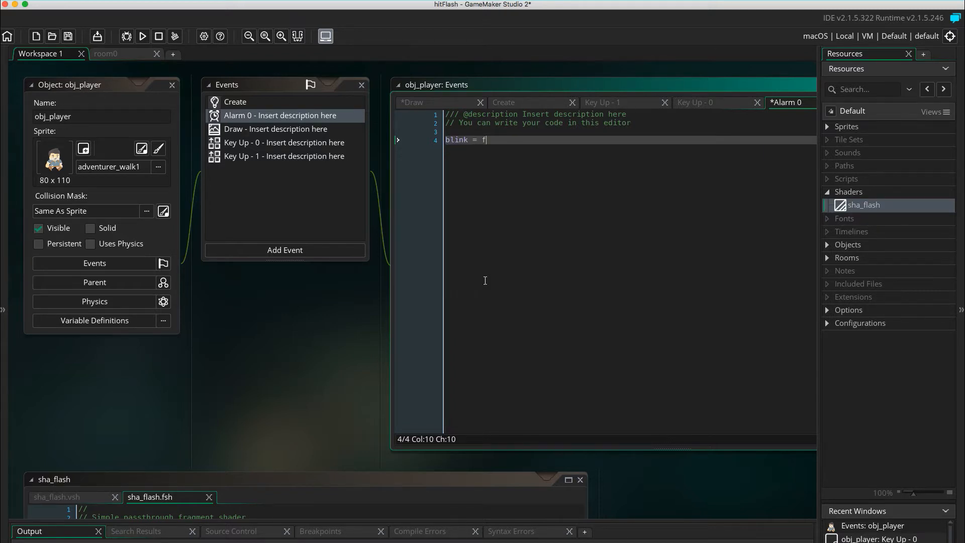
{"action": "type", "text": "alse;"}
{"action": "type", "text": "b"}
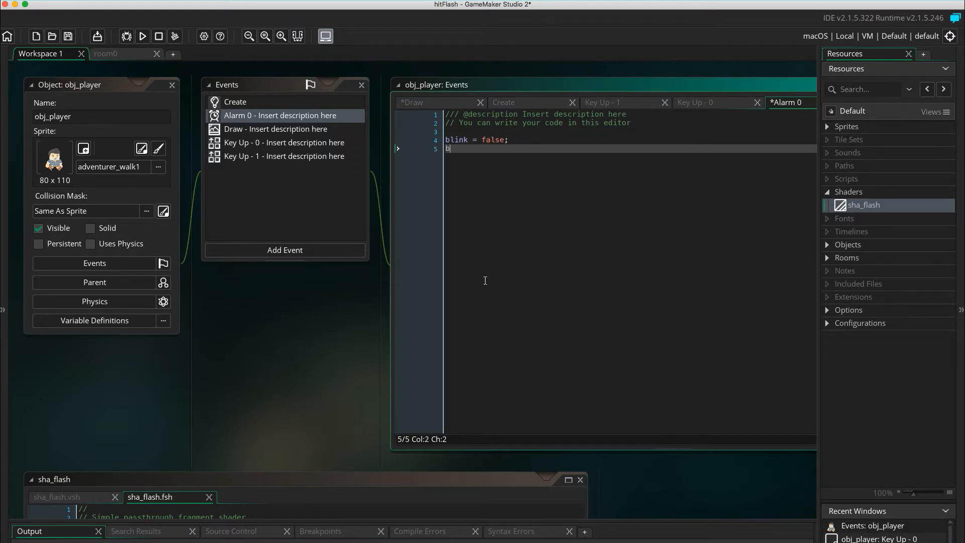
{"action": "type", "text": "link_counter"}
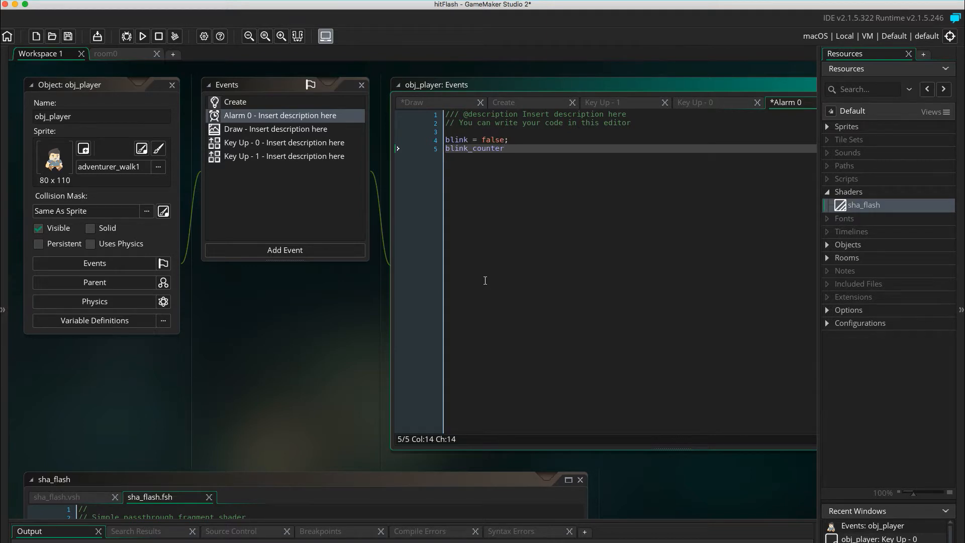
{"action": "type", "text": "++;"}
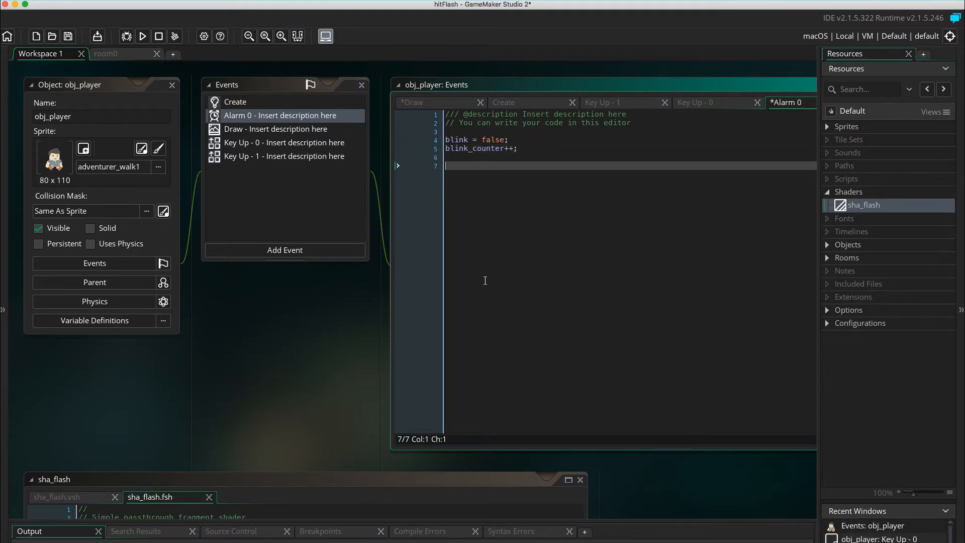
If blink_counter is below blink_number_of_blinks, set alarm[1] = blink_duration
{"action": "type", "text": "if"}
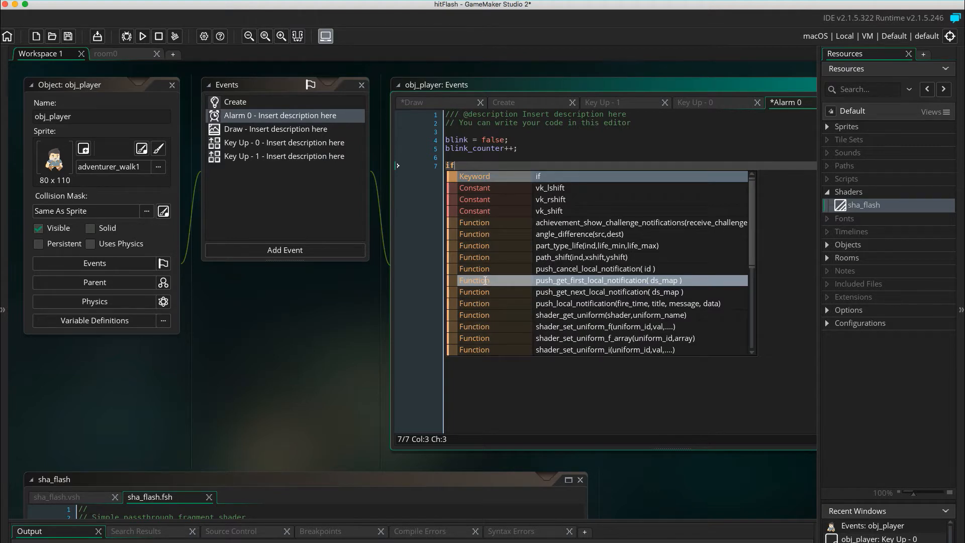
{"action": "type", "text": "(blink"}
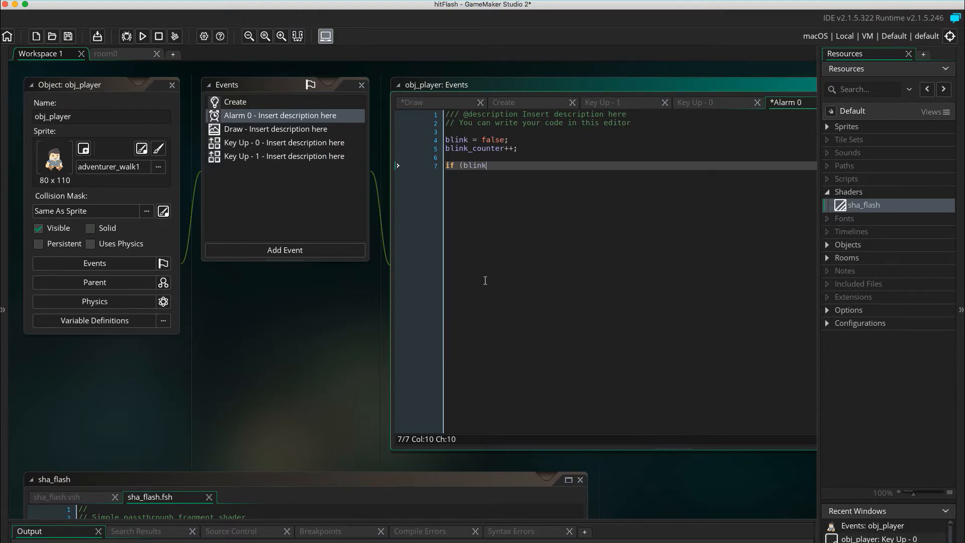
{"action": "type", "text": "_counter <"}
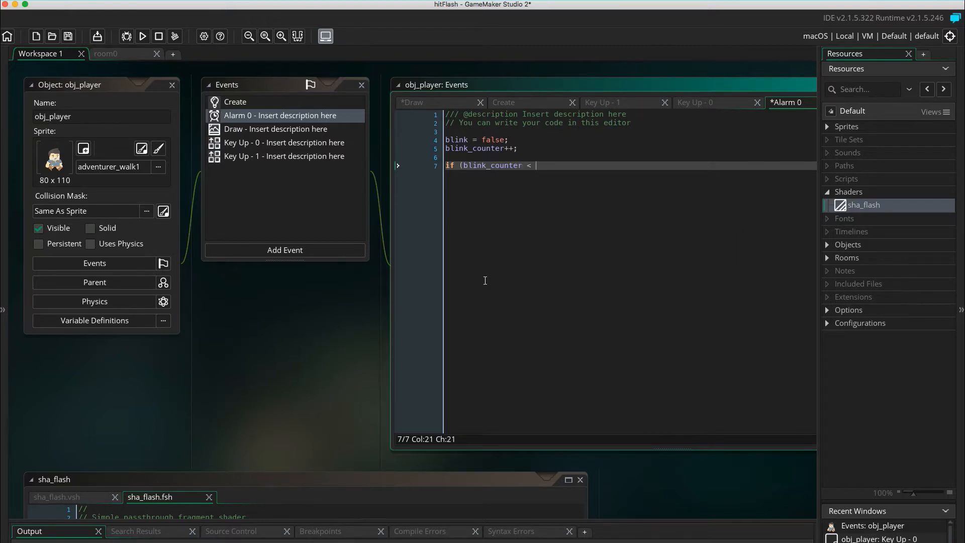
{"action": "type", "text": "blink"}
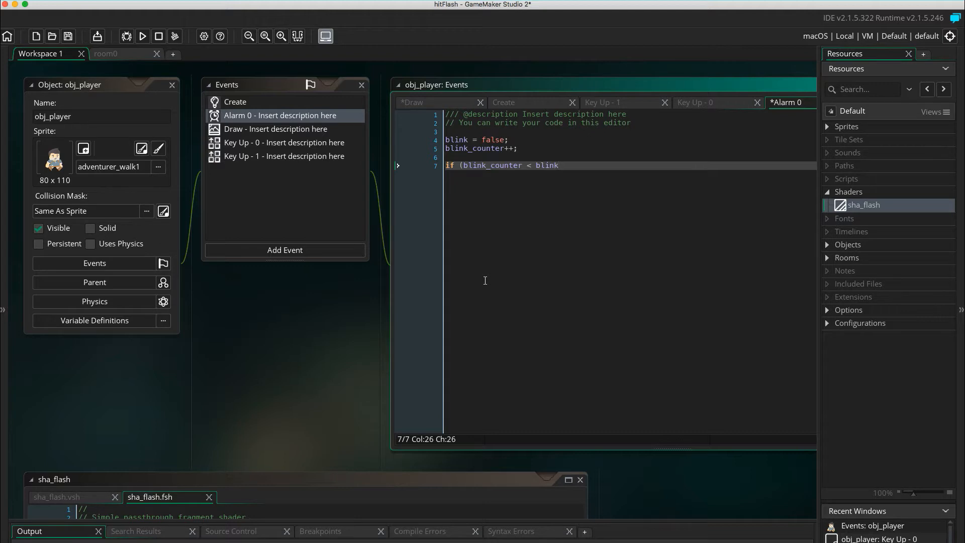
{"action": "type", "text": "_number_of_blinks"}
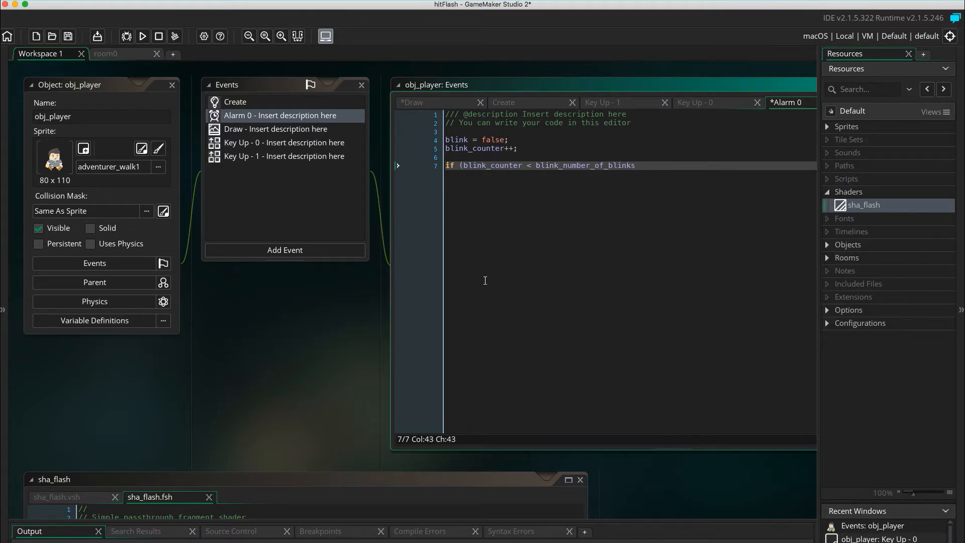
{"action": "type", "text": ")"}
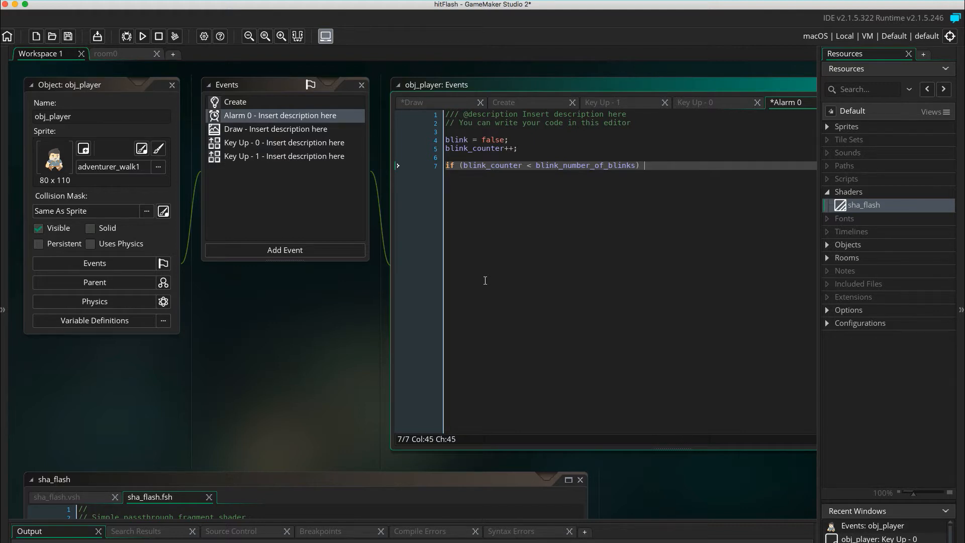
{"action": "type", "text": "{"}
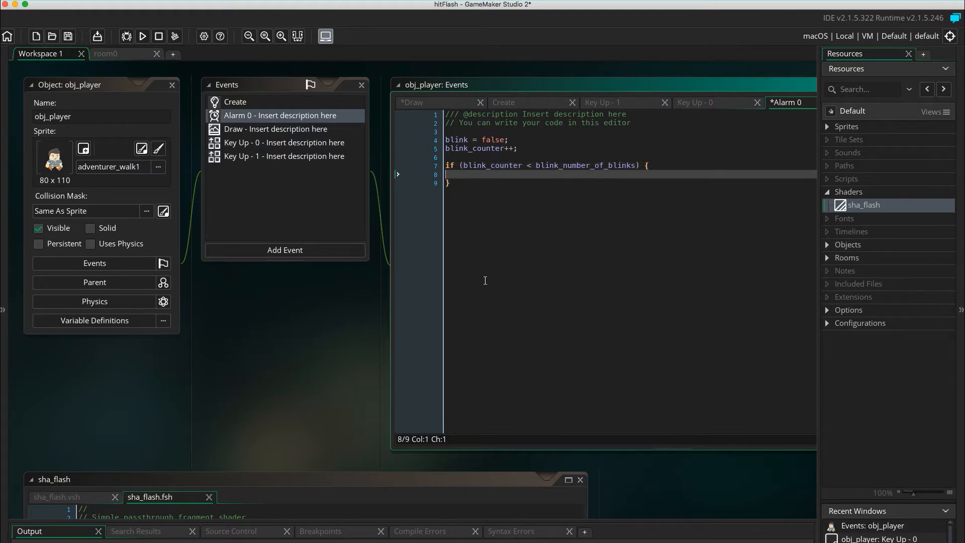
{"action": "type", "text": "alarm"}
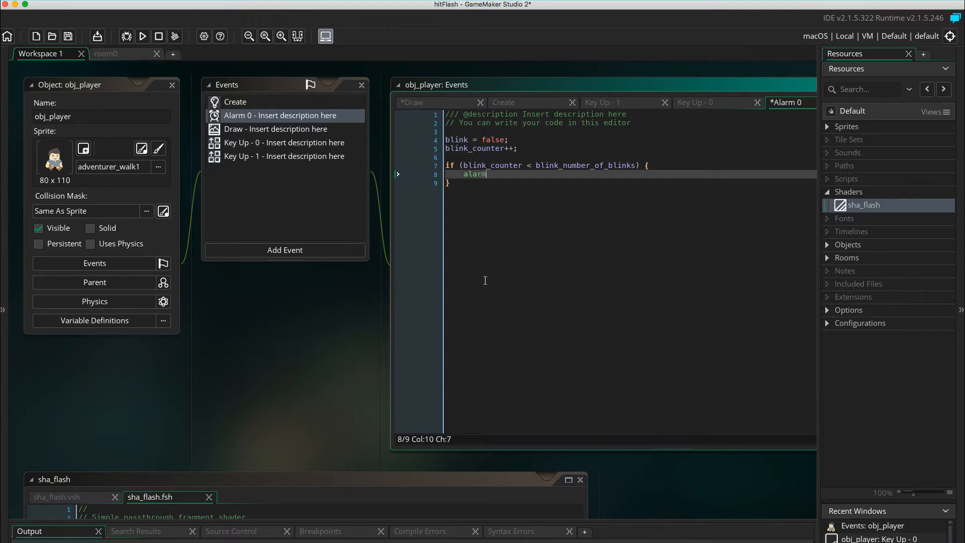
{"action": "type", "text": "alarm"}
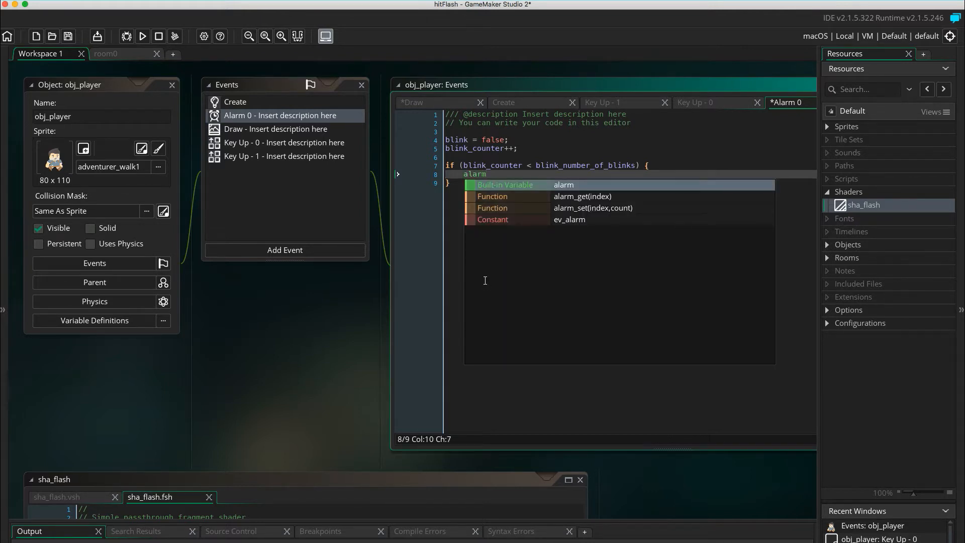
{"action": "type", "text": "[1]"}
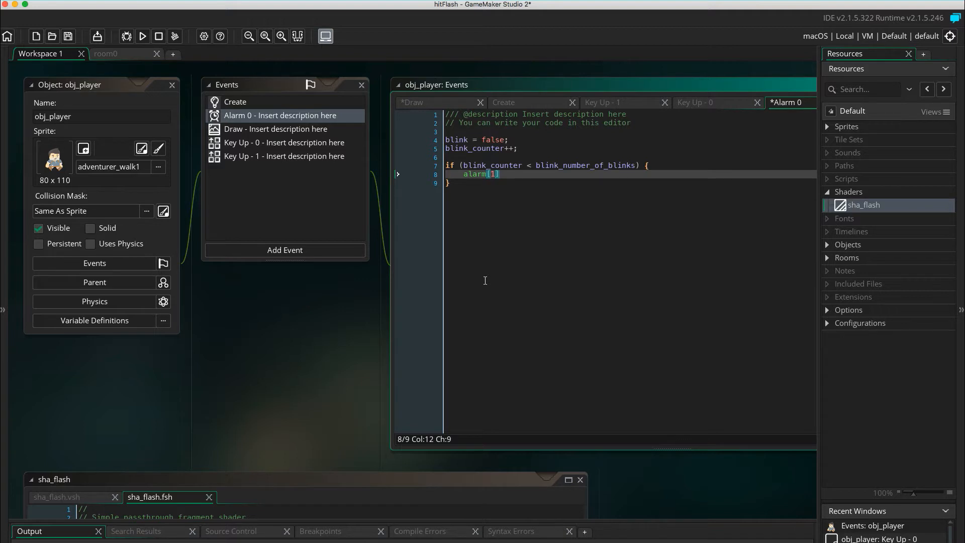
{"action": "type", "text": "="}
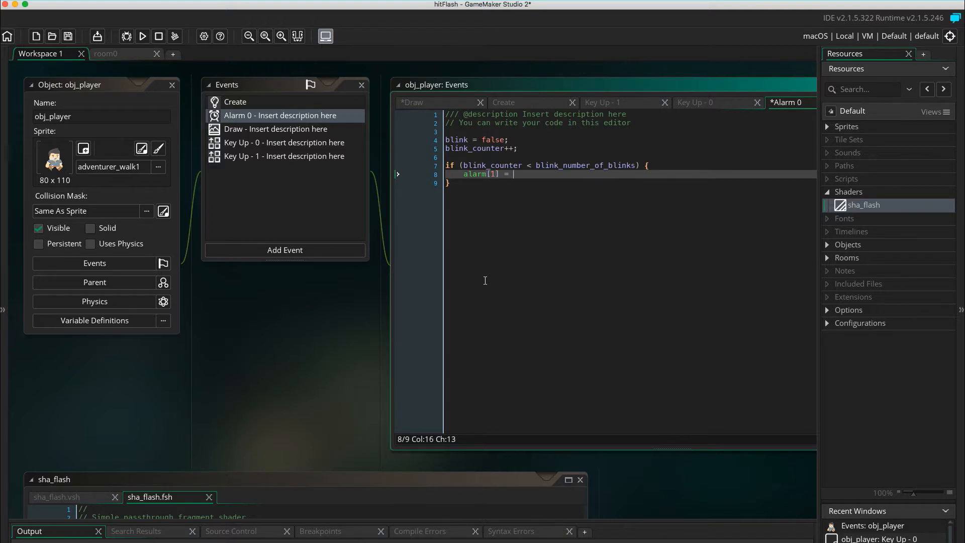
{"action": "type", "text": "blink"}
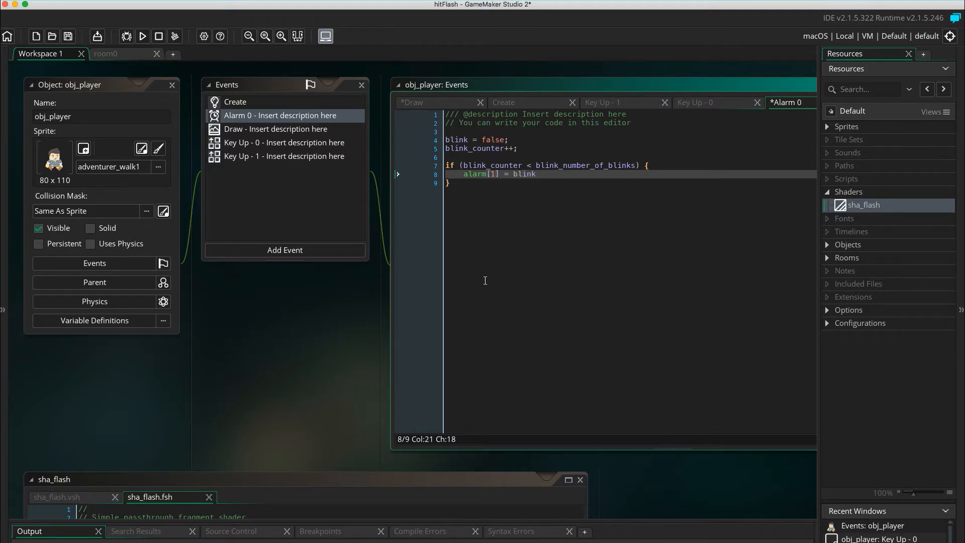
{"action": "type", "text": "_duration"}
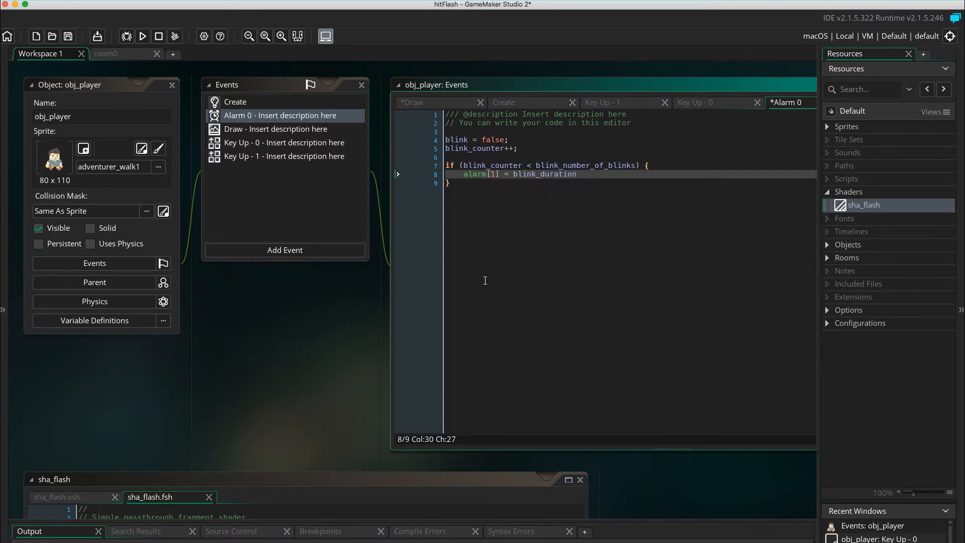
{"action": "type", "text": ";"}
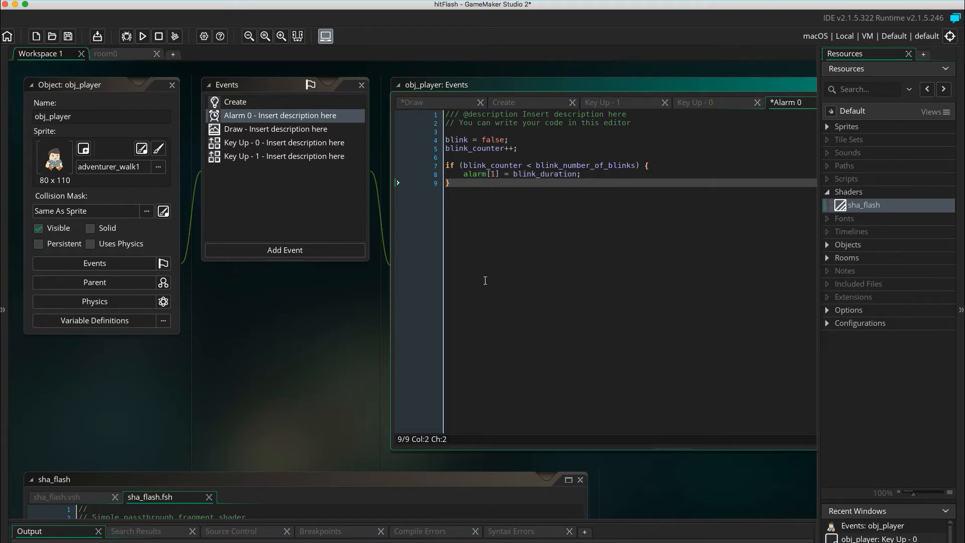
Add an else branch resetting blink_counter to 0
{"action": "type", "text": "else {"}
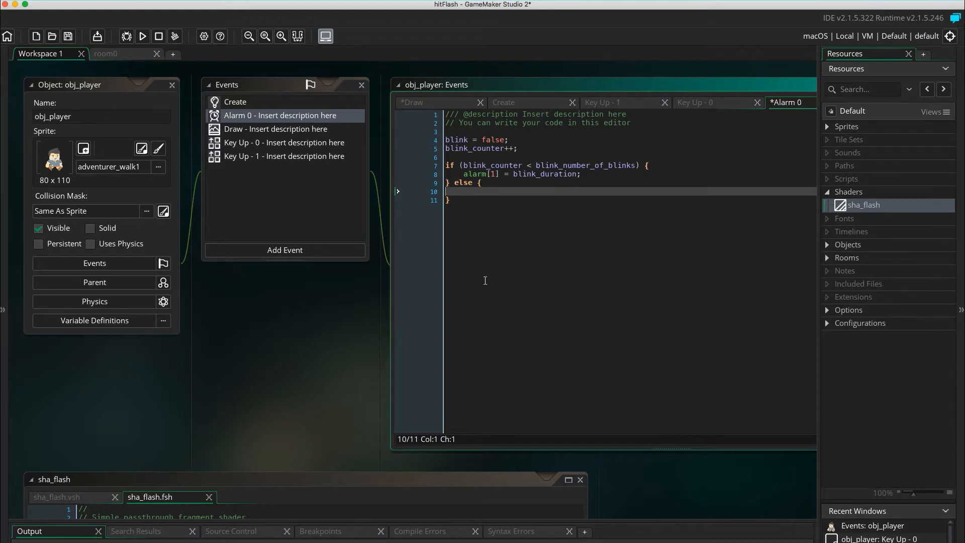
{"action": "type", "text": "b"}
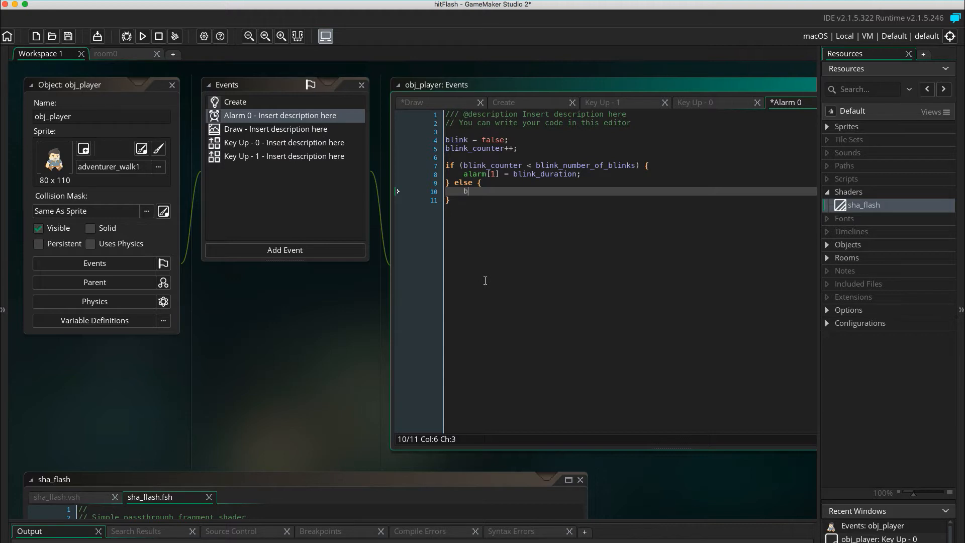
{"action": "type", "text": "l"}
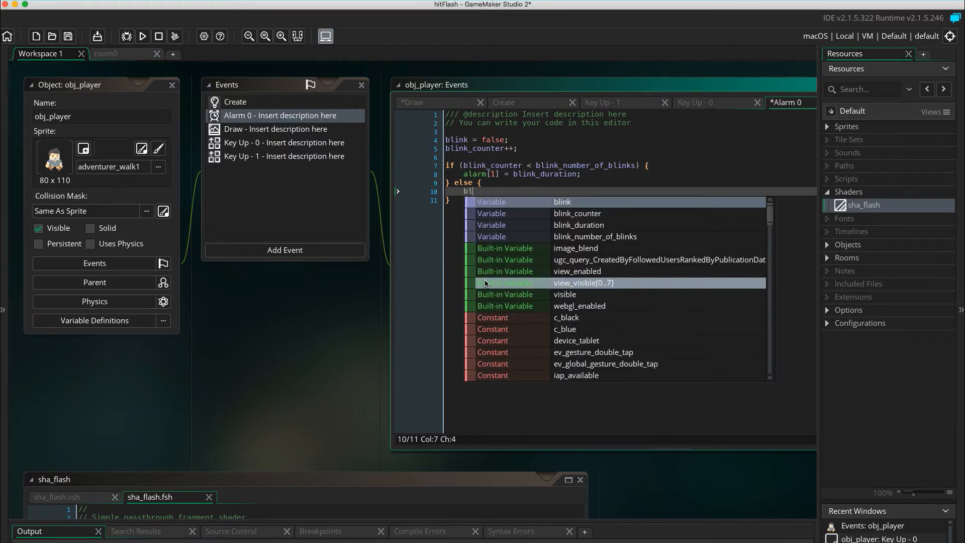
{"action": "key", "text": "Escape"}
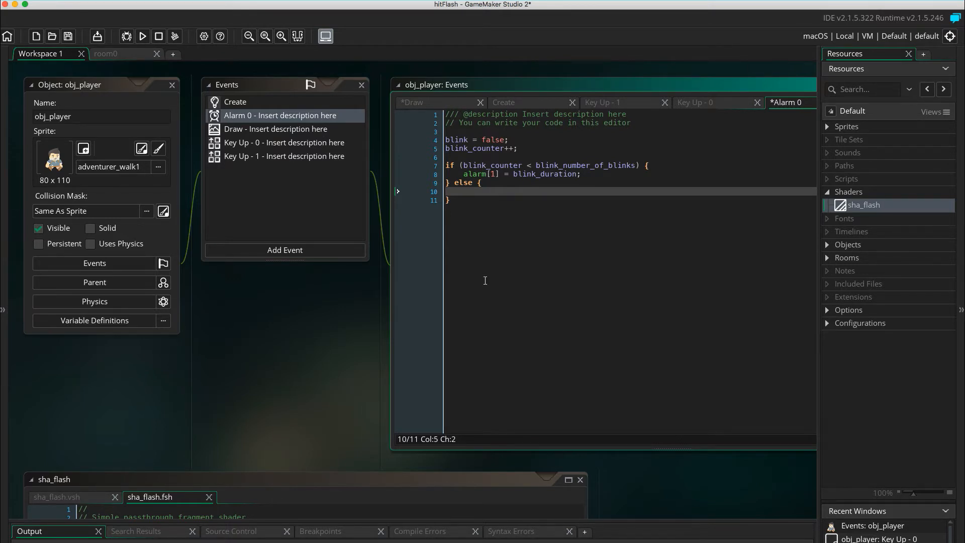
{"action": "type", "text": "blink_counter"}
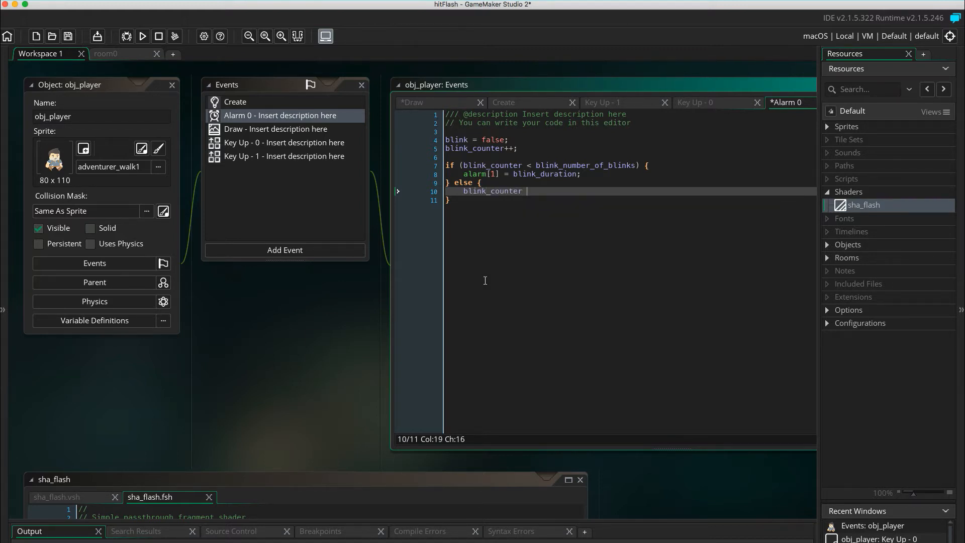
{"action": "type", "text": "= 0;"}
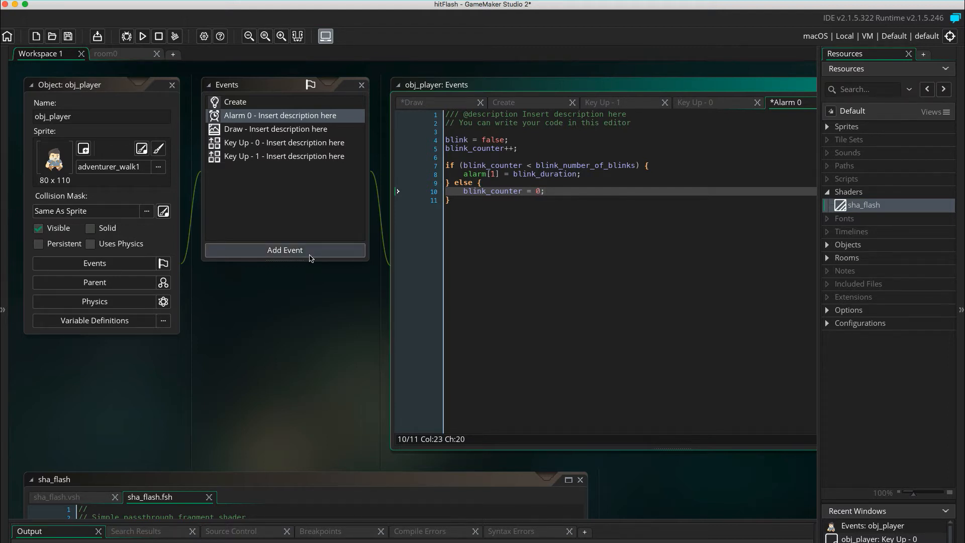
Add an Alarm 1 event to obj_player with code blink = true, and run the game
{"action": "left_click", "coordinate": [284, 250]}
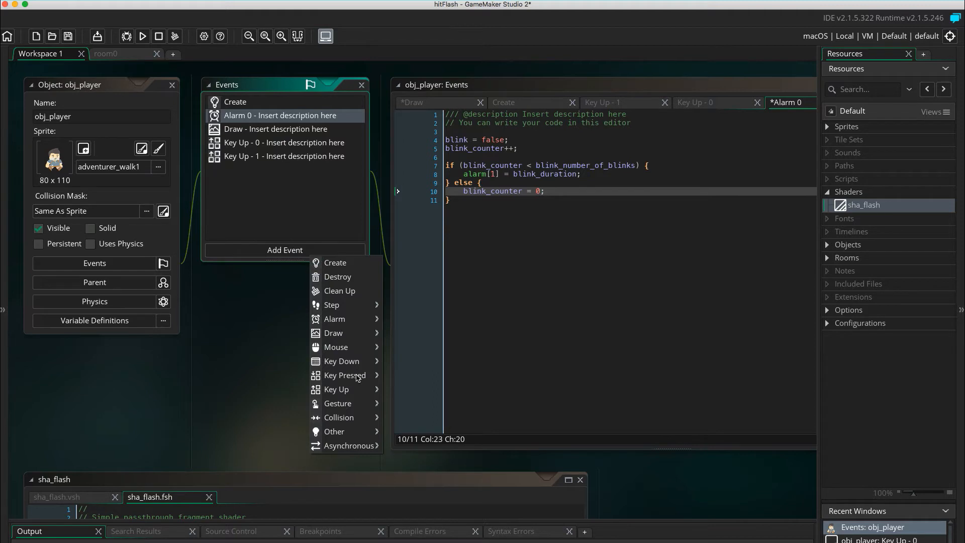
{"action": "mouse_move", "coordinate": [334, 318]}
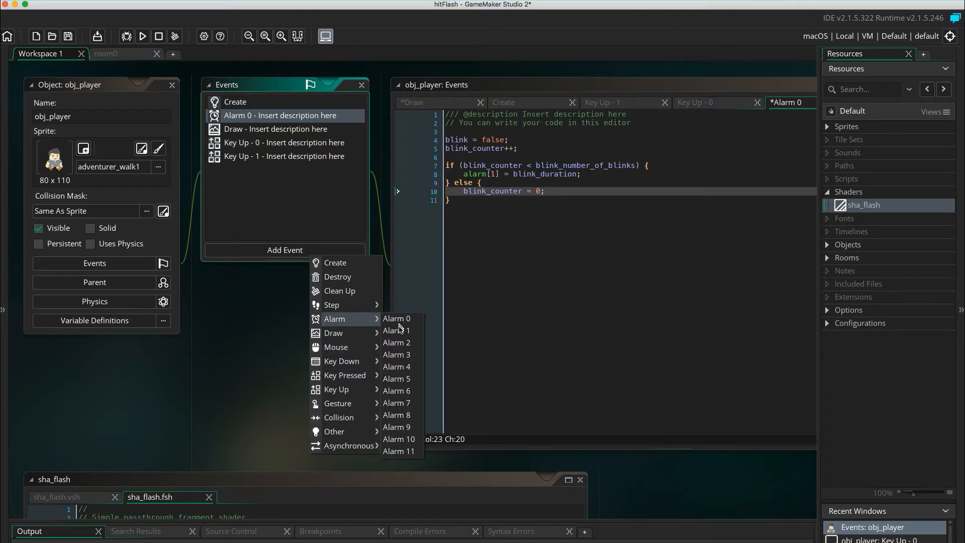
{"action": "left_click", "coordinate": [396, 331]}
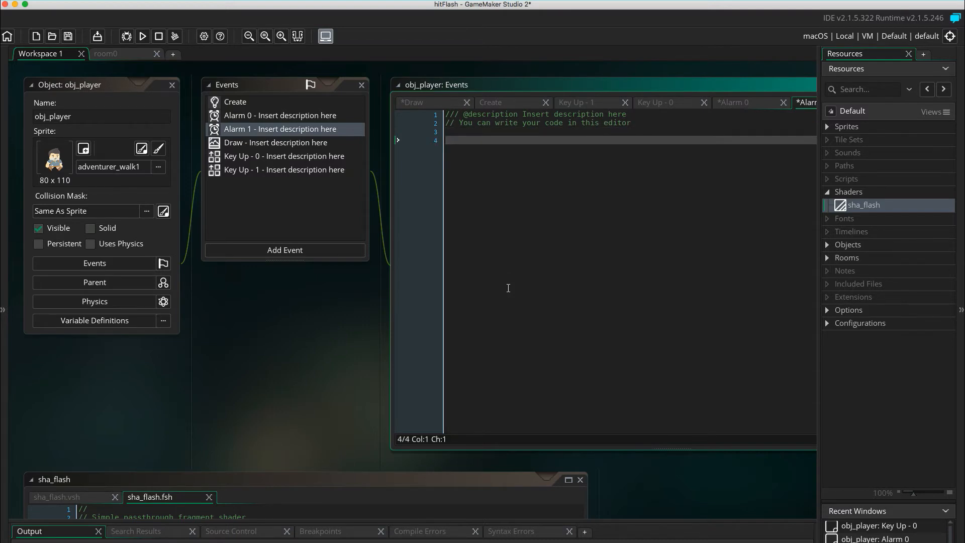
{"action": "type", "text": "blink"}
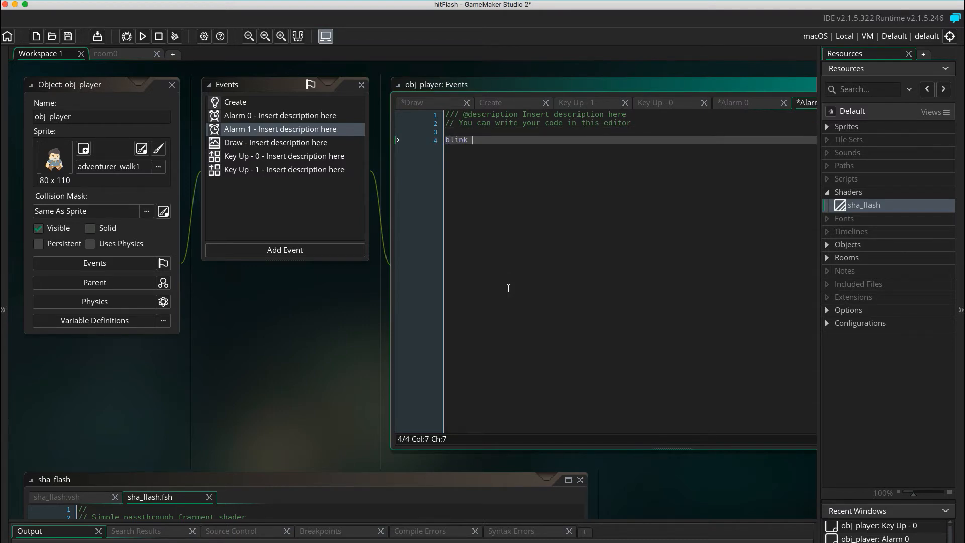
{"action": "type", "text": "= true;"}
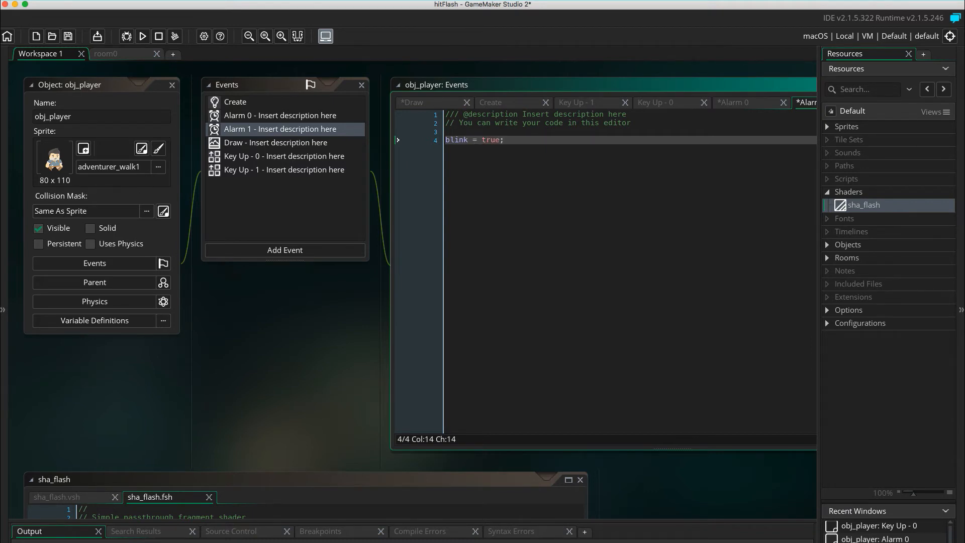
{"action": "left_click", "coordinate": [142, 36]}
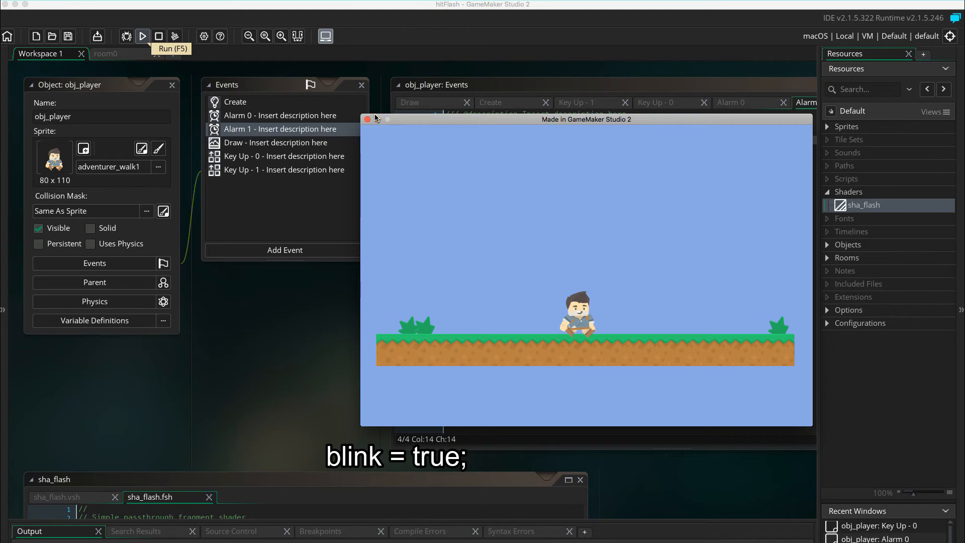
Close the test game window after watching the player blink
{"action": "left_click", "coordinate": [366, 119]}
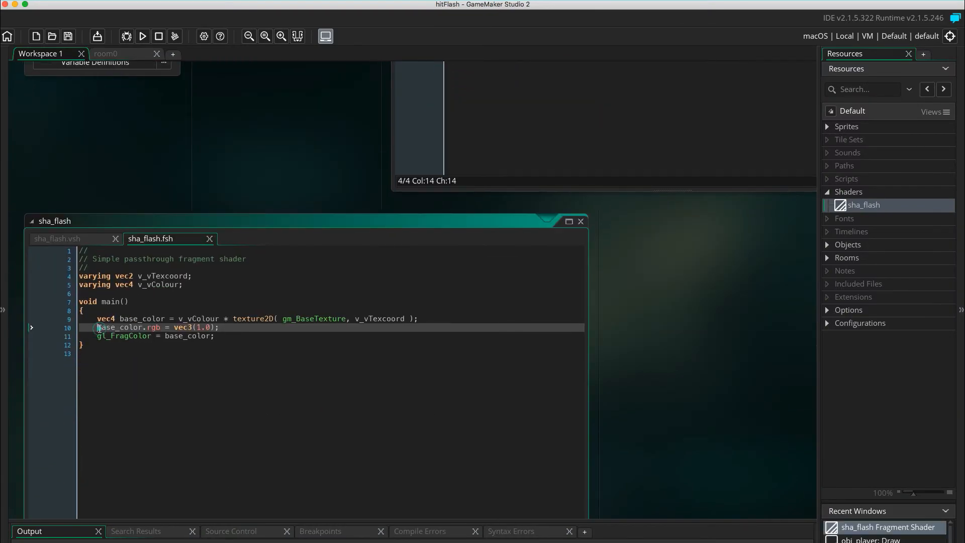
In sha_flash.fsh, comment out the white rgb line and add base_color.a = 0;
{"action": "type", "text": "//"}
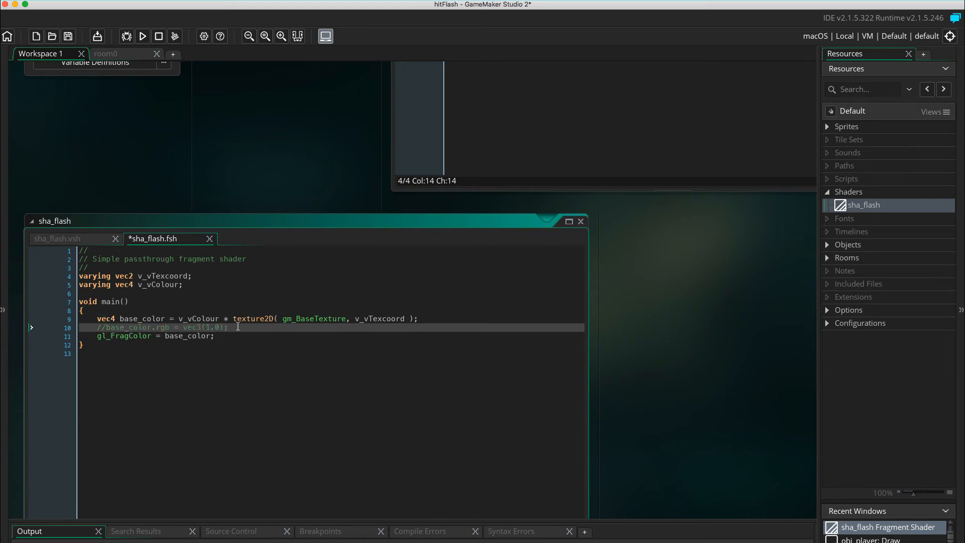
{"action": "type", "text": "base_"}
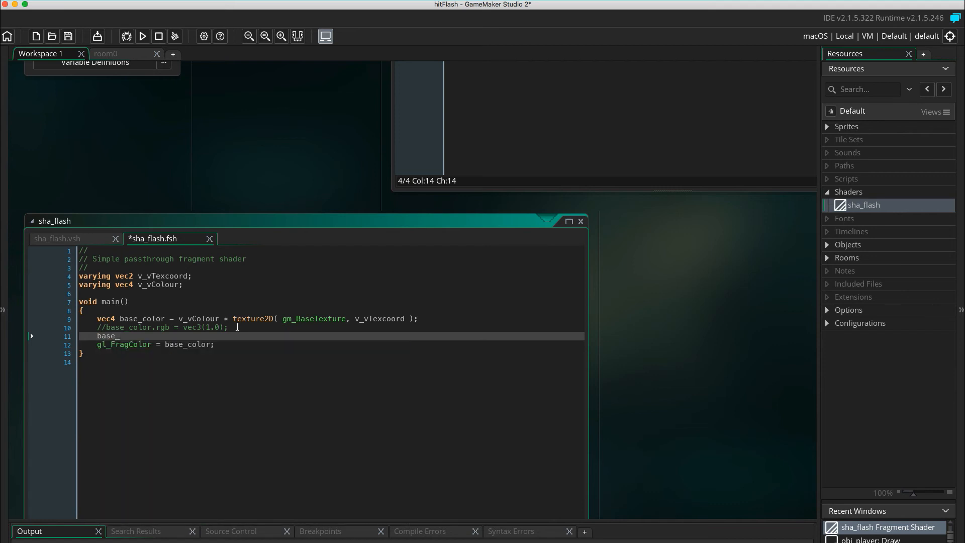
{"action": "type", "text": "color."}
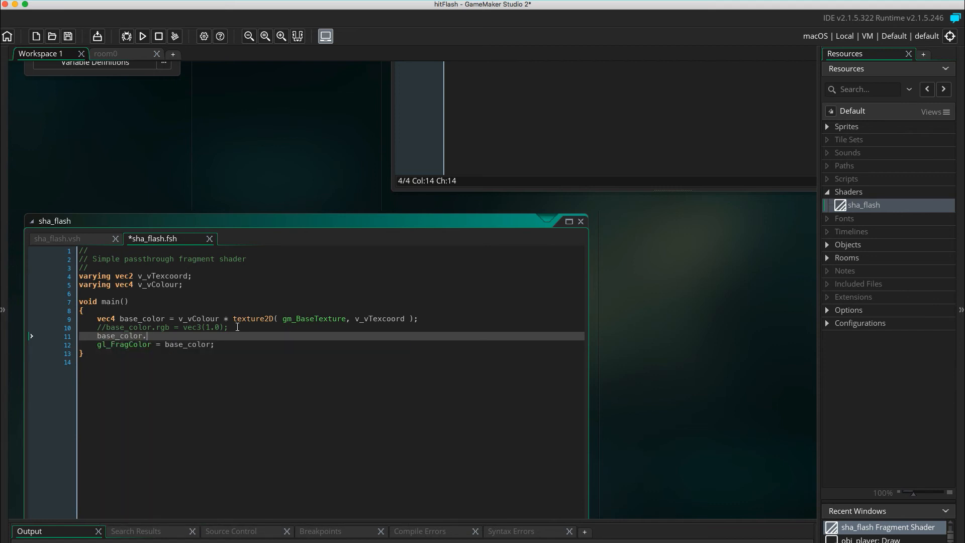
{"action": "type", "text": "a"}
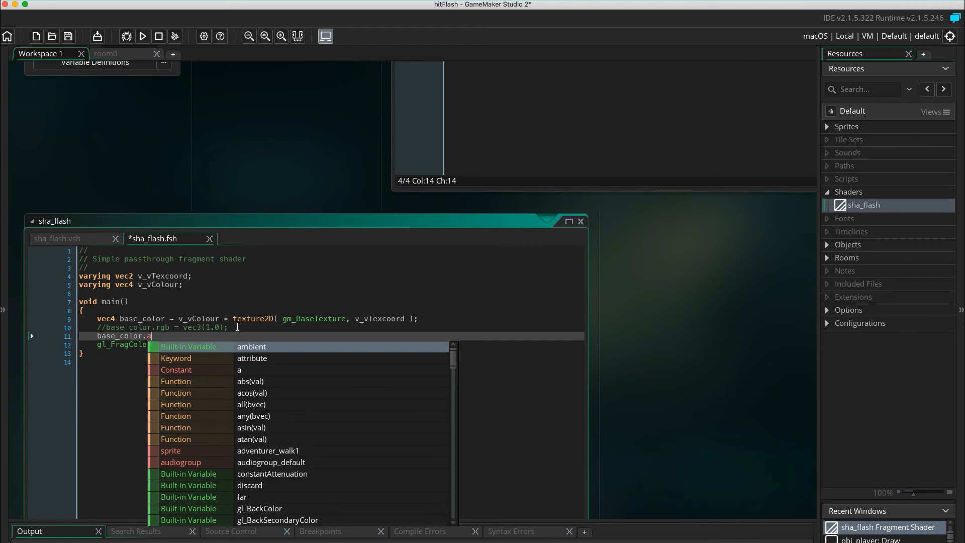
{"action": "type", "text": "="}
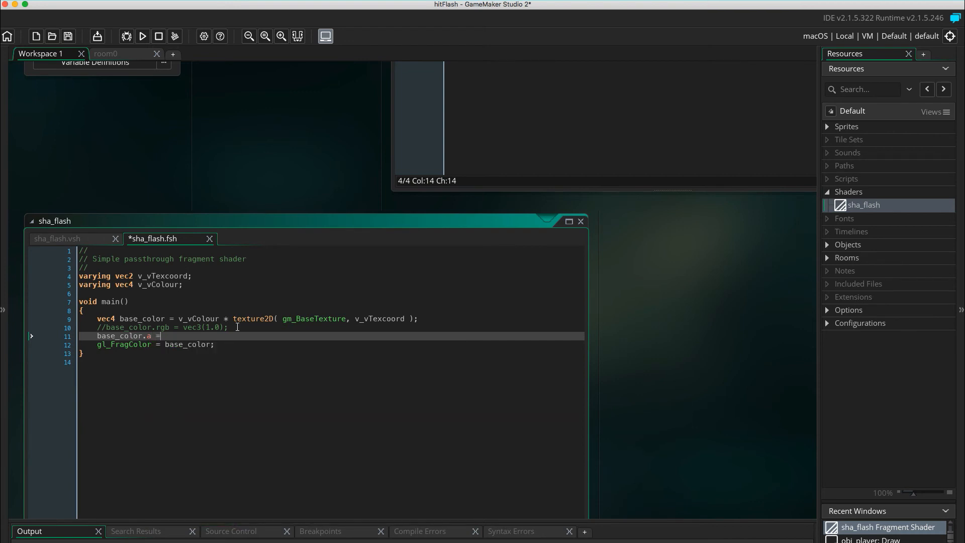
{"action": "type", "text": "0;"}
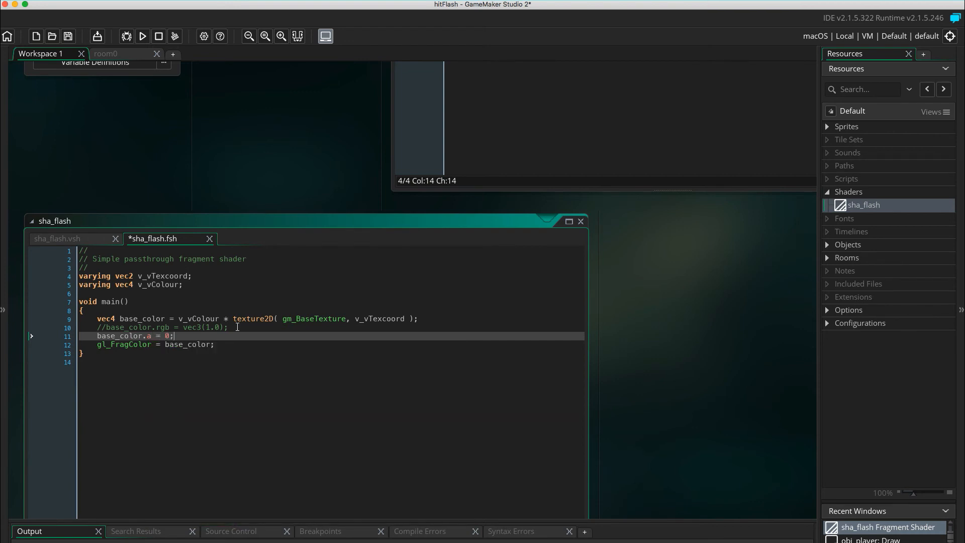